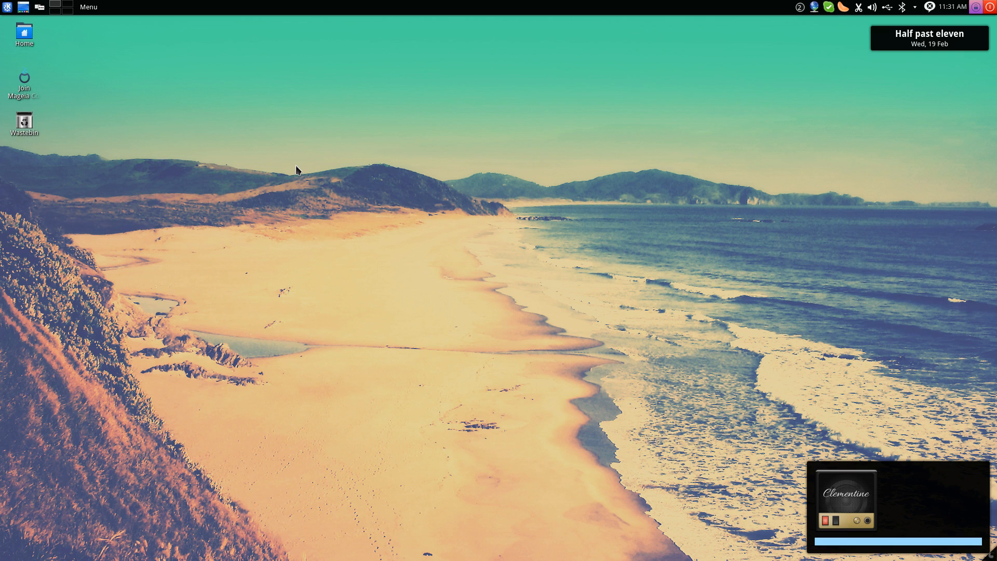
mouse_move(299, 181)
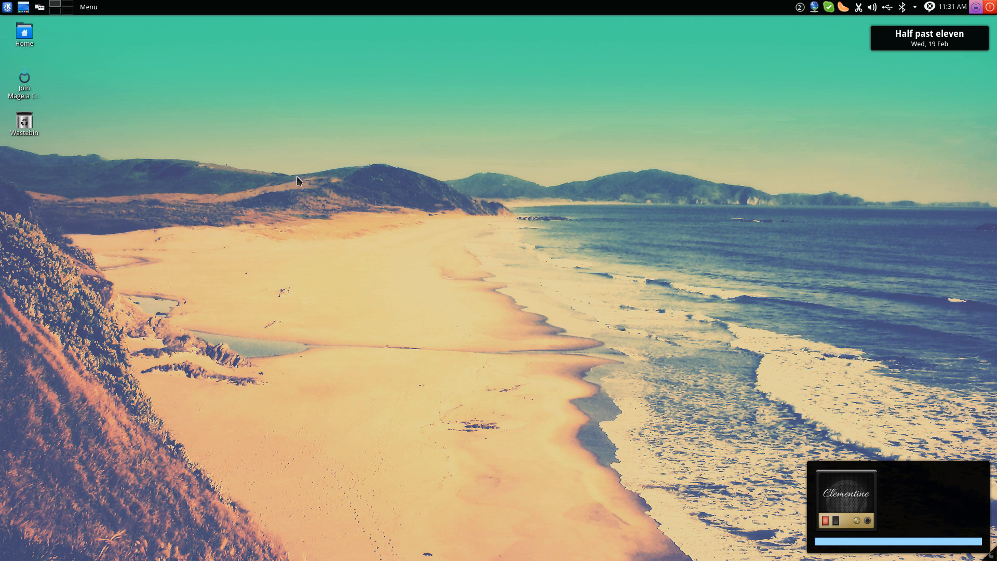
mouse_move(350, 247)
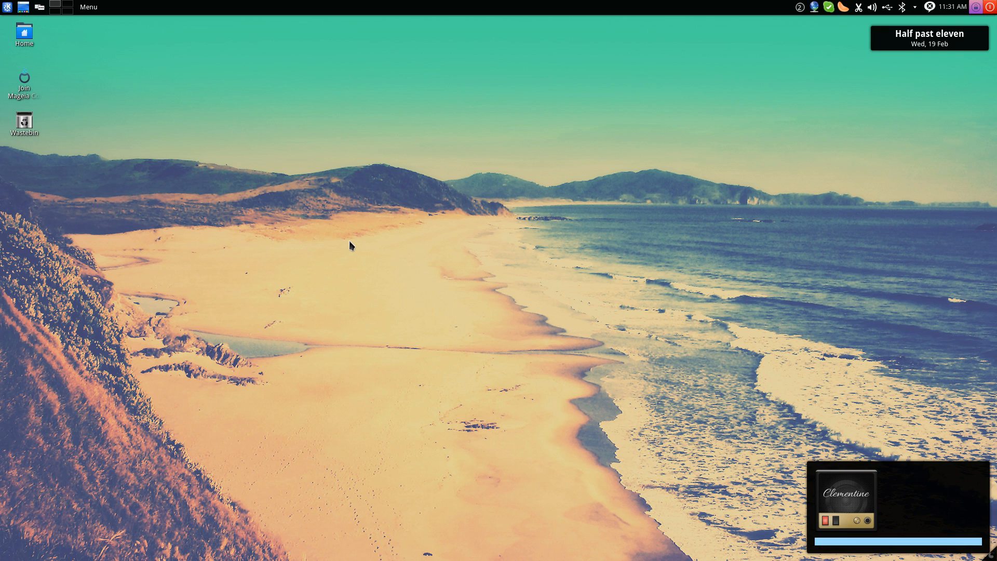
mouse_move(115, 110)
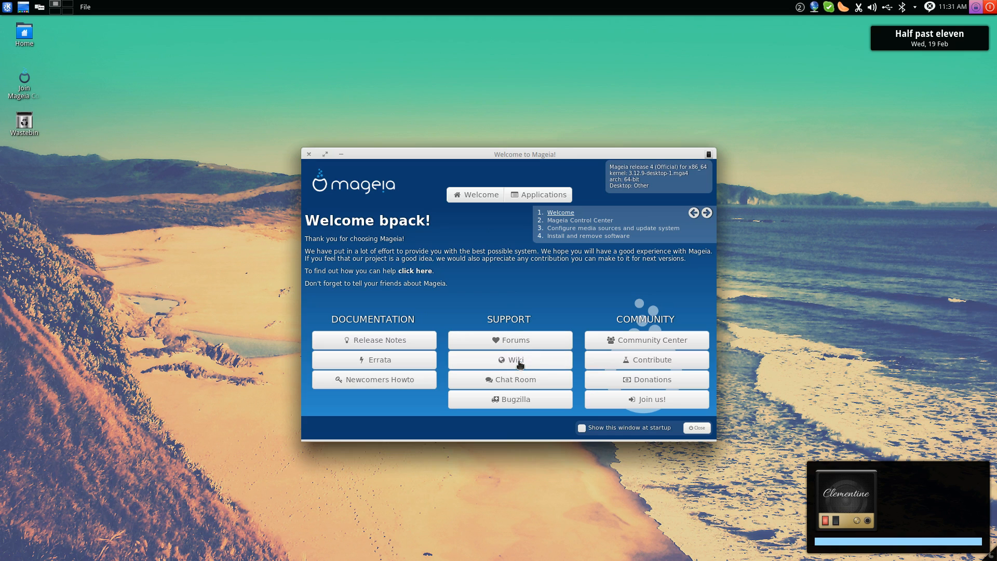
mouse_move(501, 399)
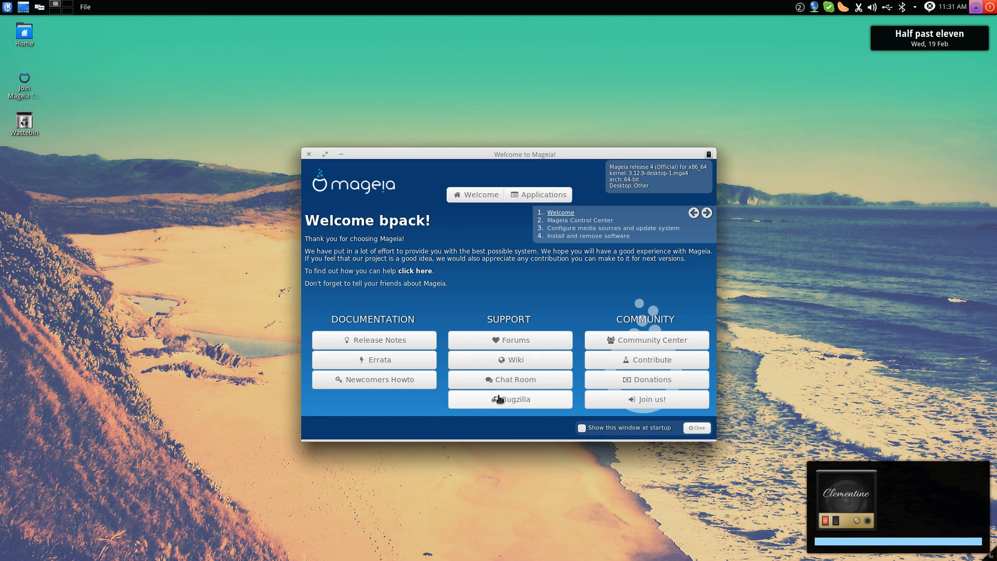
mouse_move(390, 394)
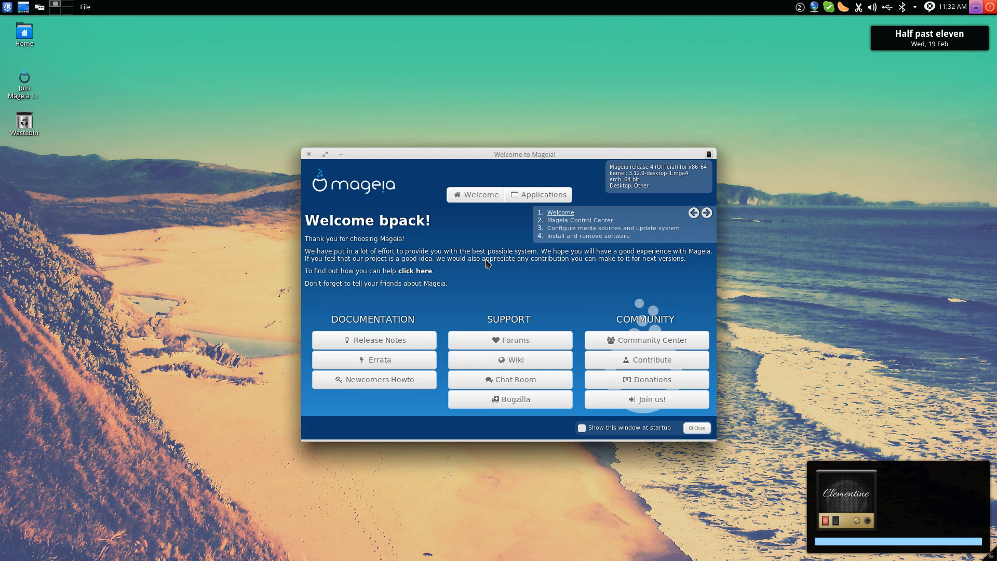
mouse_move(496, 256)
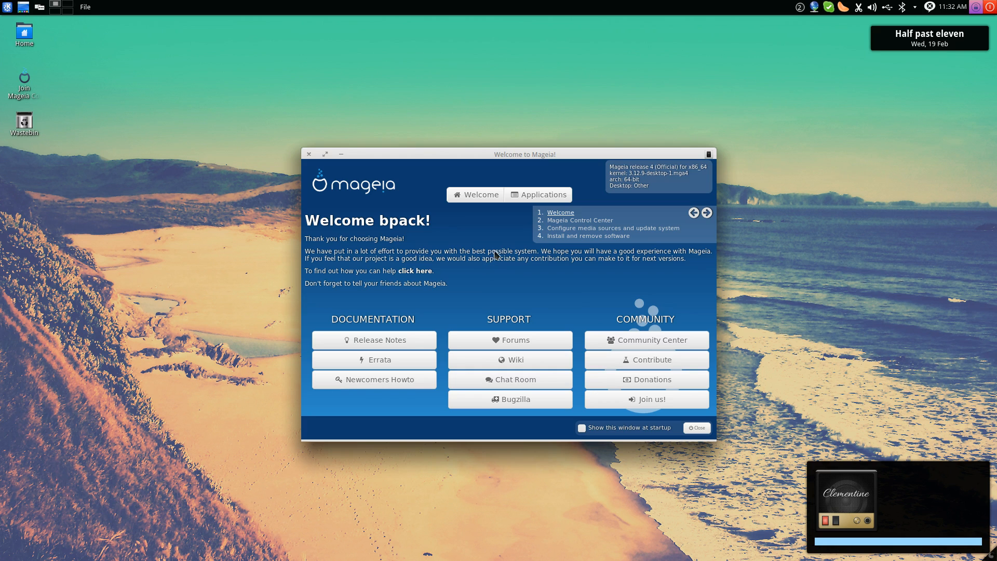
- Preview Mageia Welcome's featured applications page, then go back to the welcome page
left_click(537, 195)
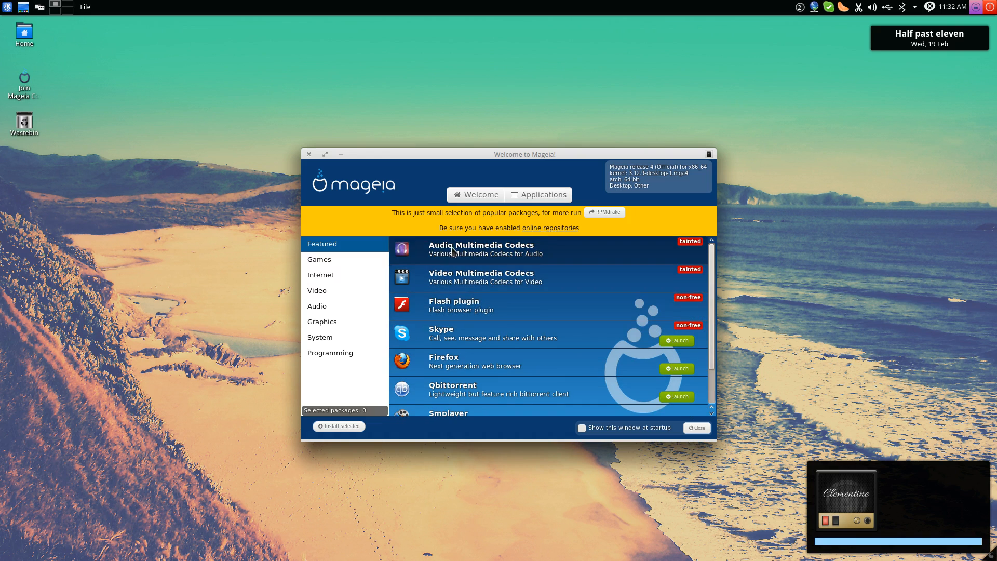
left_click(476, 195)
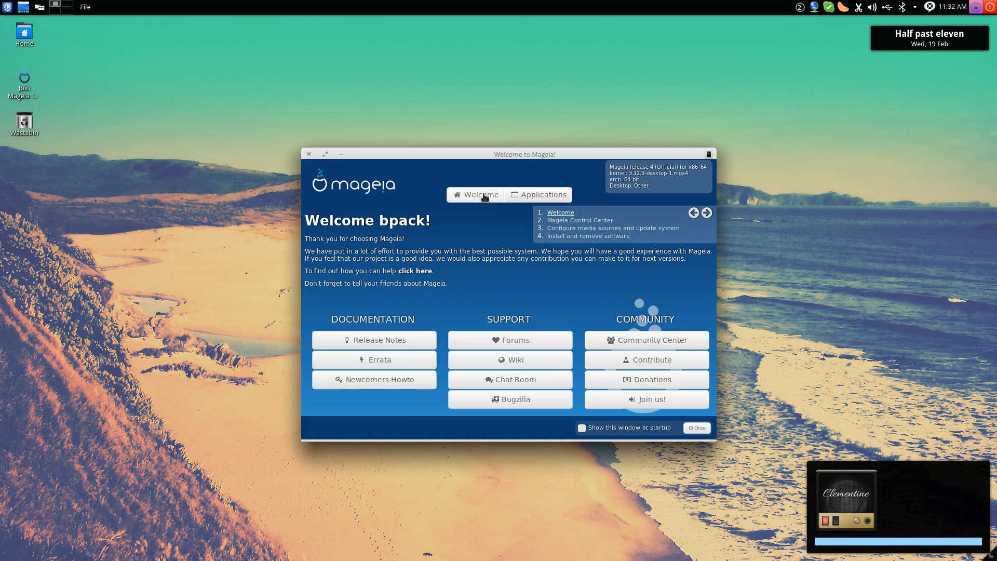
mouse_move(437, 210)
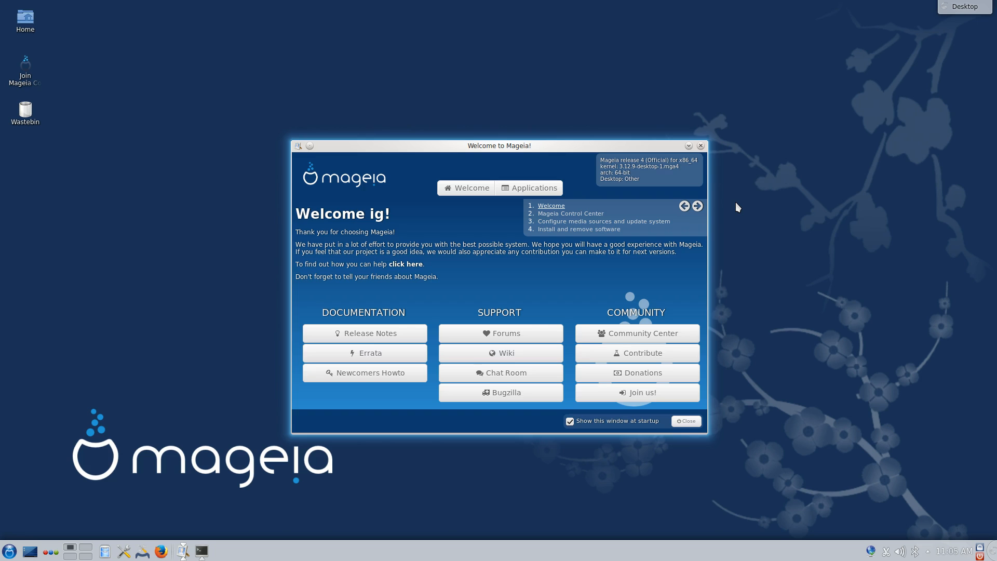
mouse_move(521, 132)
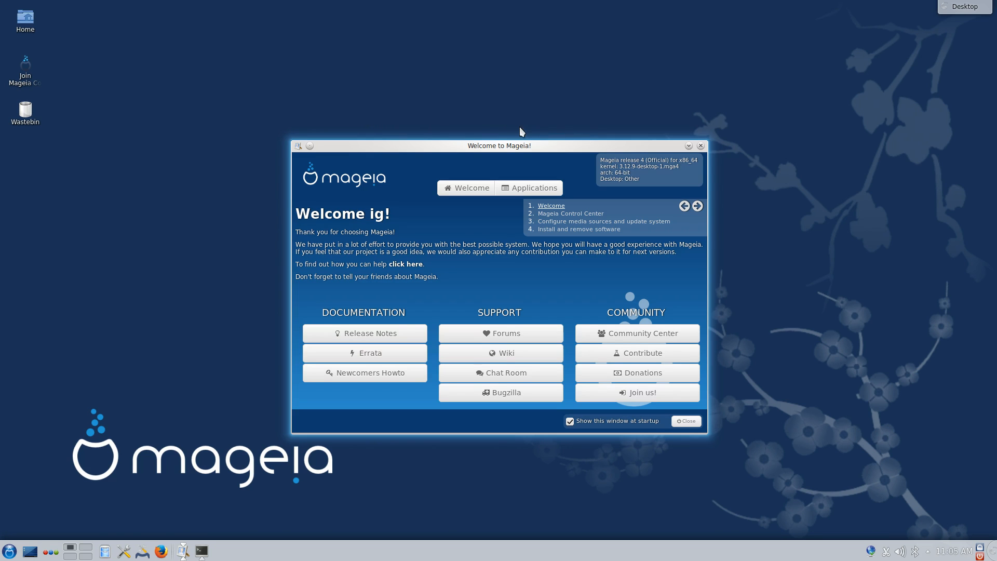
- Move the Mageia Welcome window higher and close it
left_click_drag(521, 145, 509, 134)
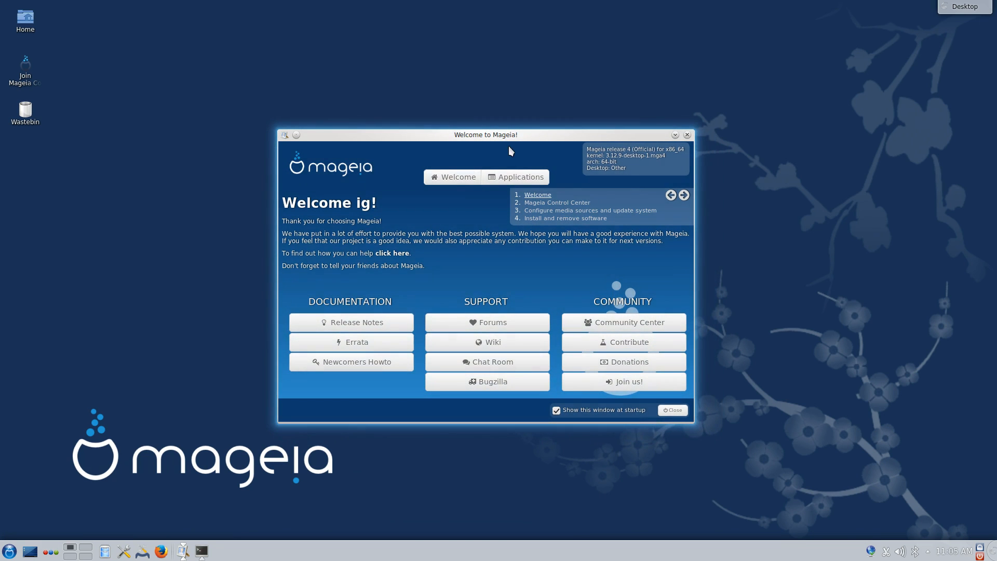
left_click(671, 410)
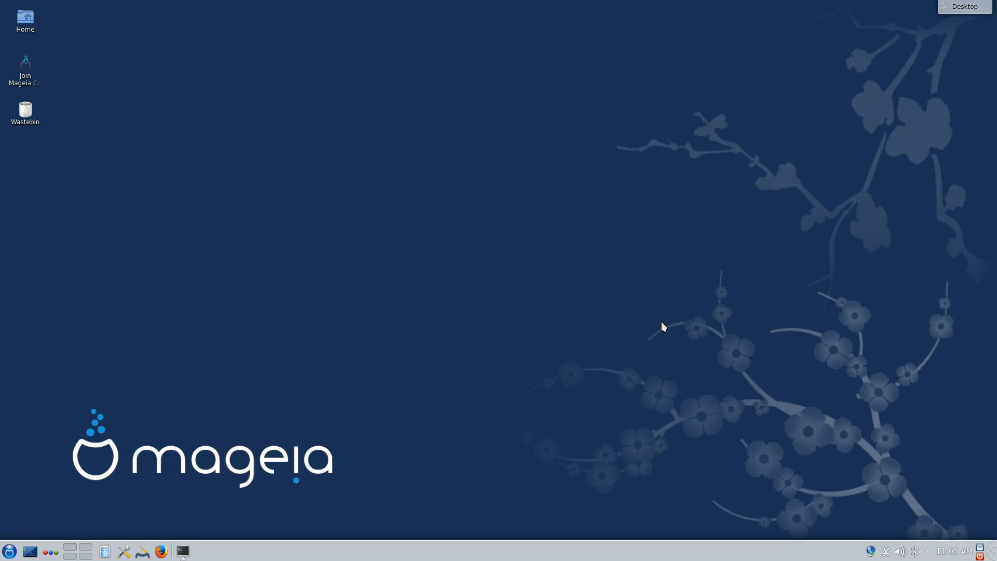
mouse_move(427, 218)
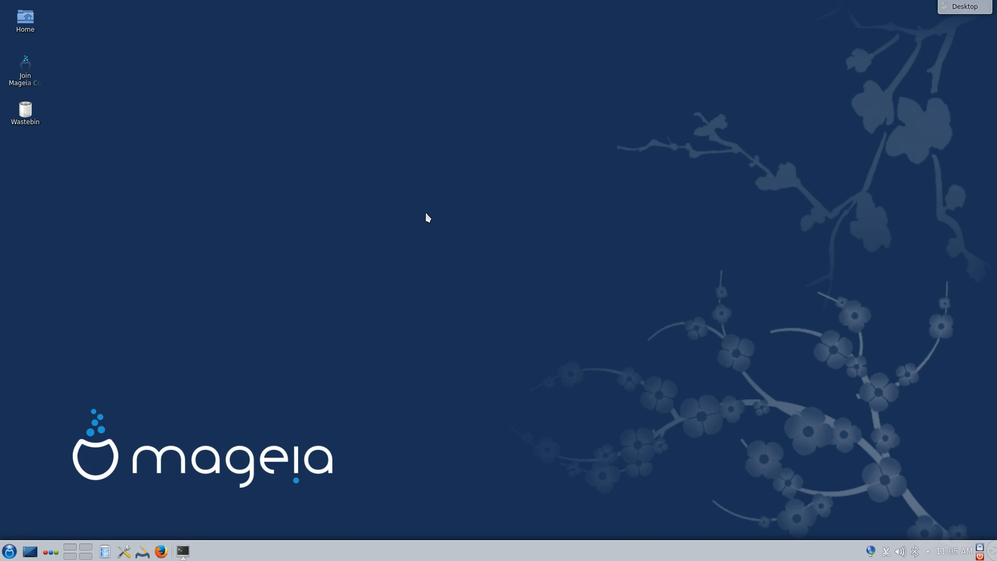
mouse_move(424, 210)
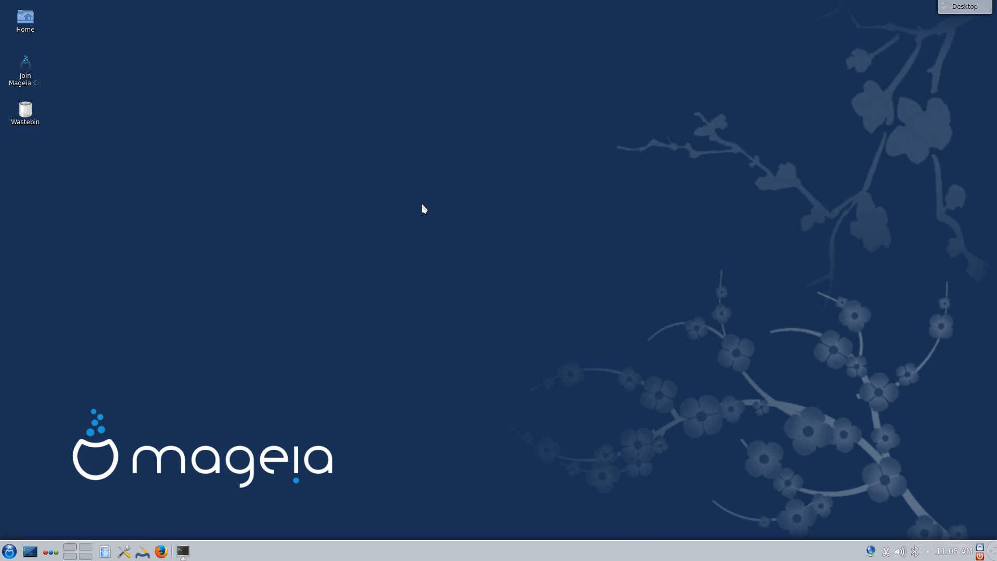
mouse_move(419, 205)
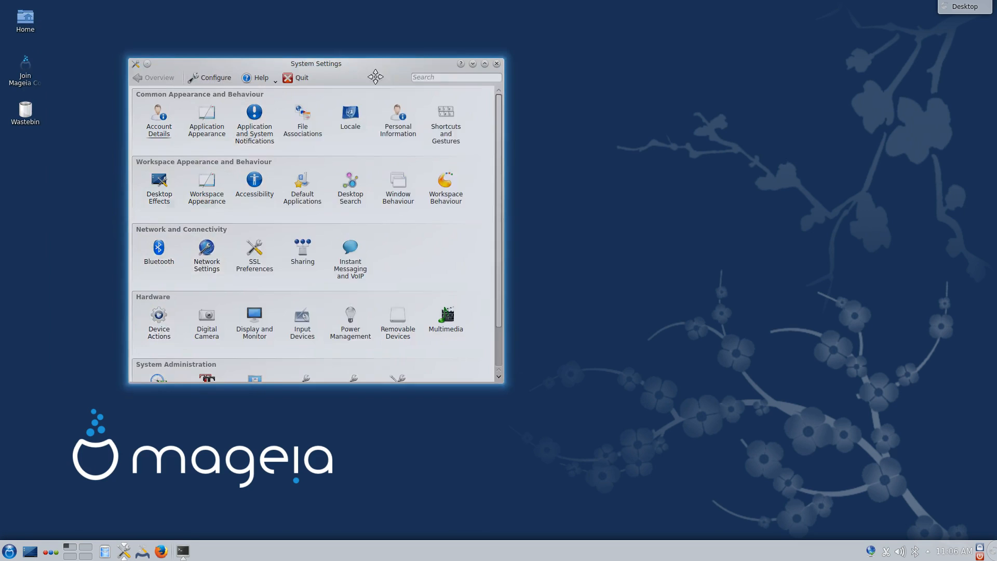
- Shift the System Settings window right and add a clock widget to the desktop
left_click_drag(315, 63, 358, 71)
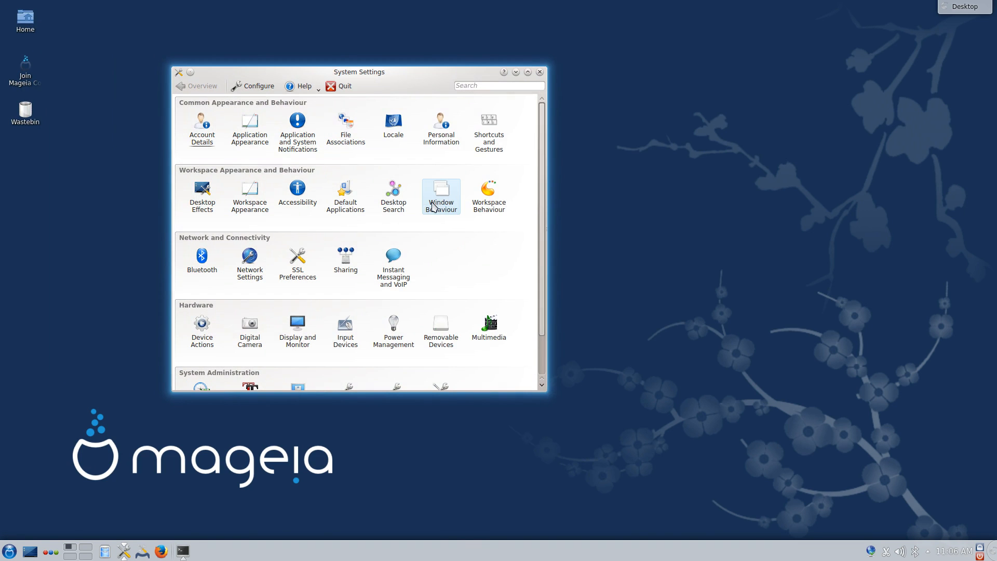
mouse_move(422, 236)
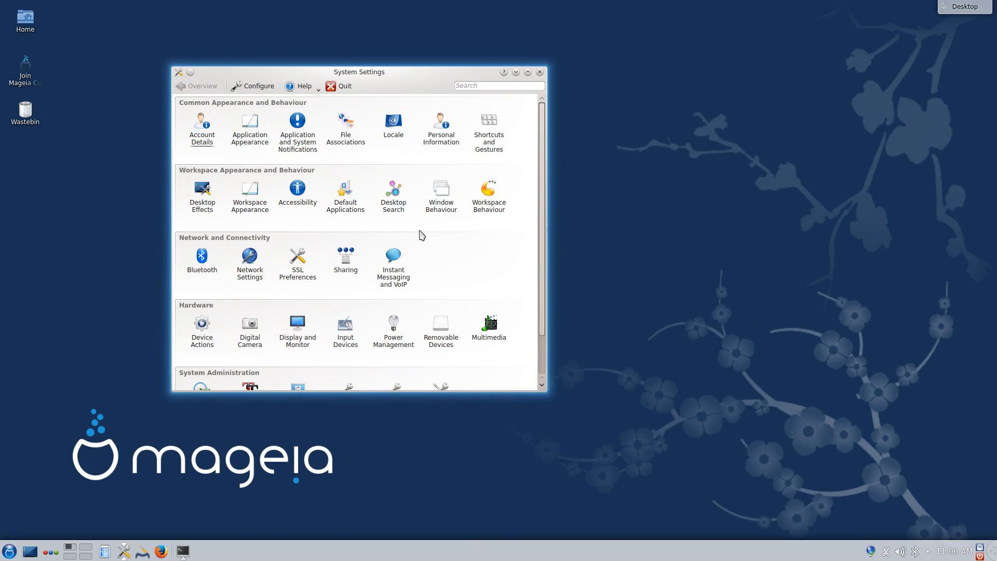
mouse_move(290, 227)
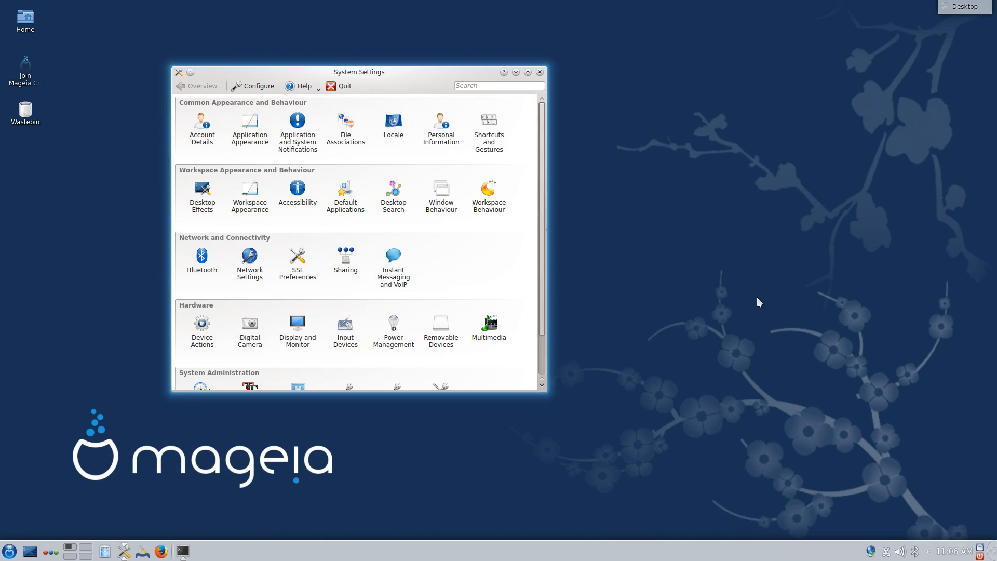
right_click(758, 302)
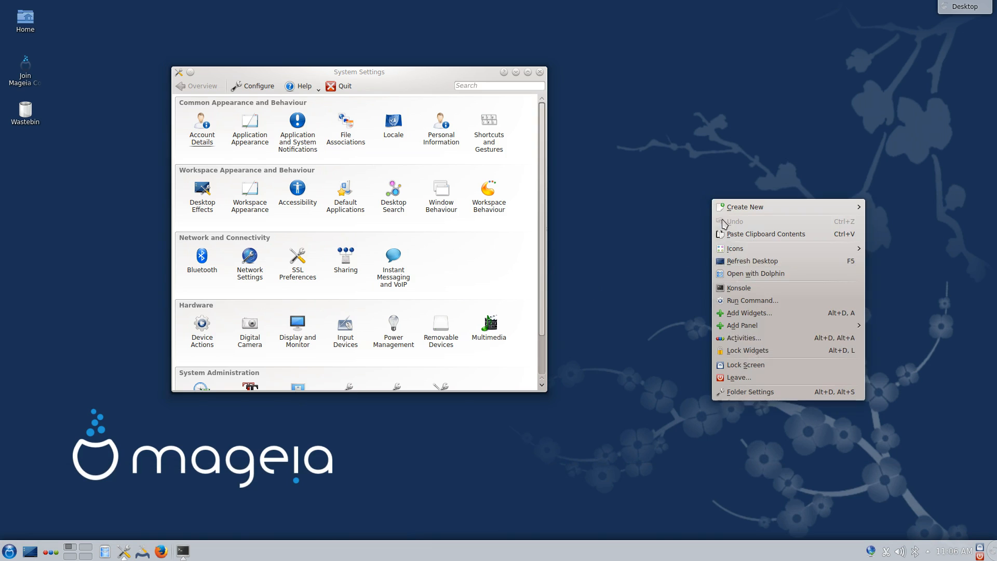
left_click(751, 313)
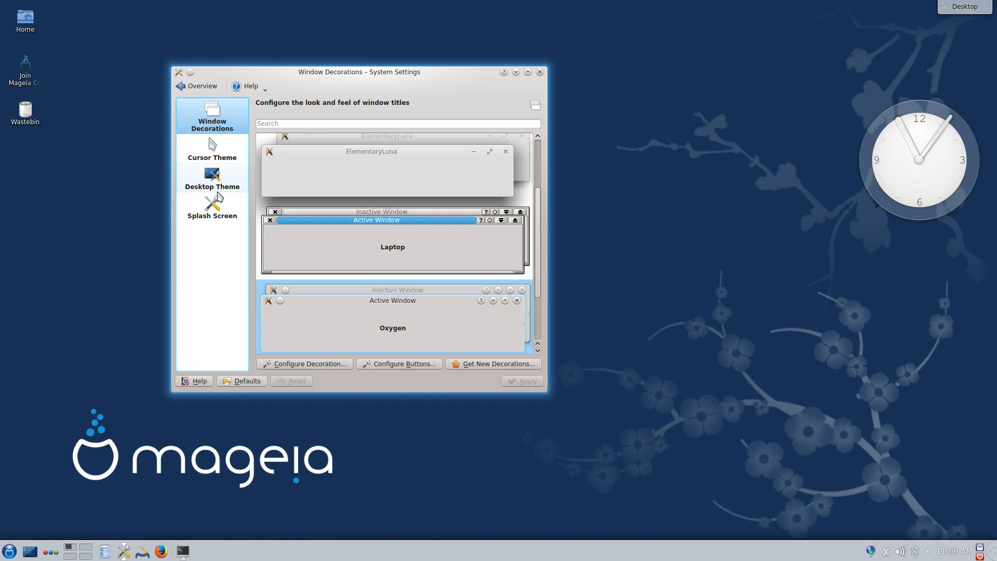
- Show the Desktop Theme page and start the Get New Themes installer
left_click(212, 177)
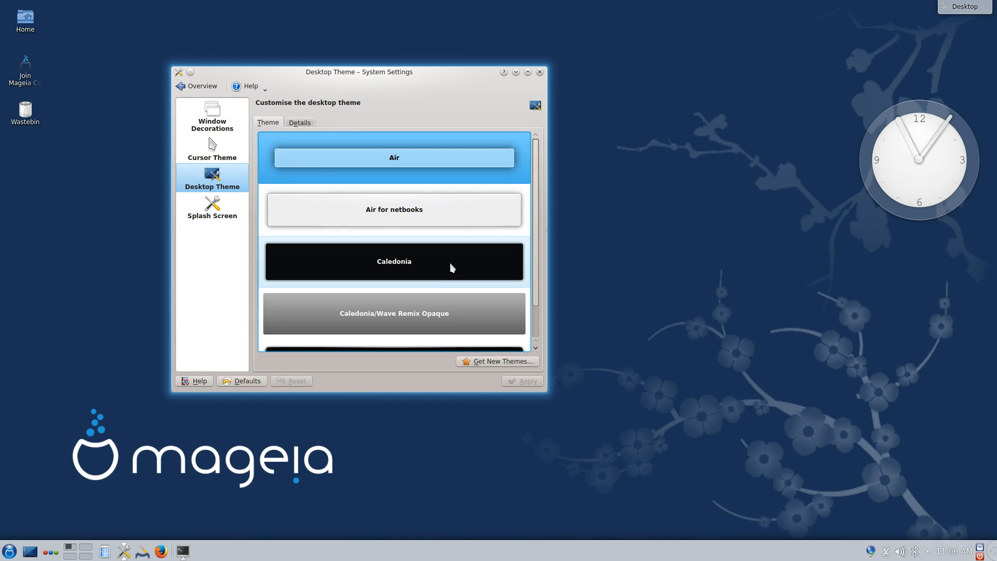
mouse_move(477, 289)
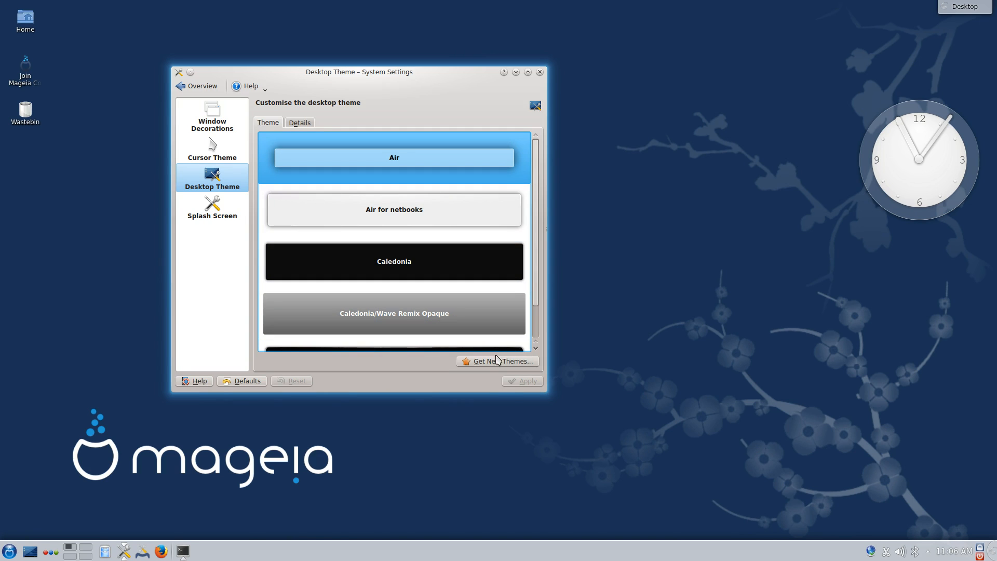
left_click(498, 361)
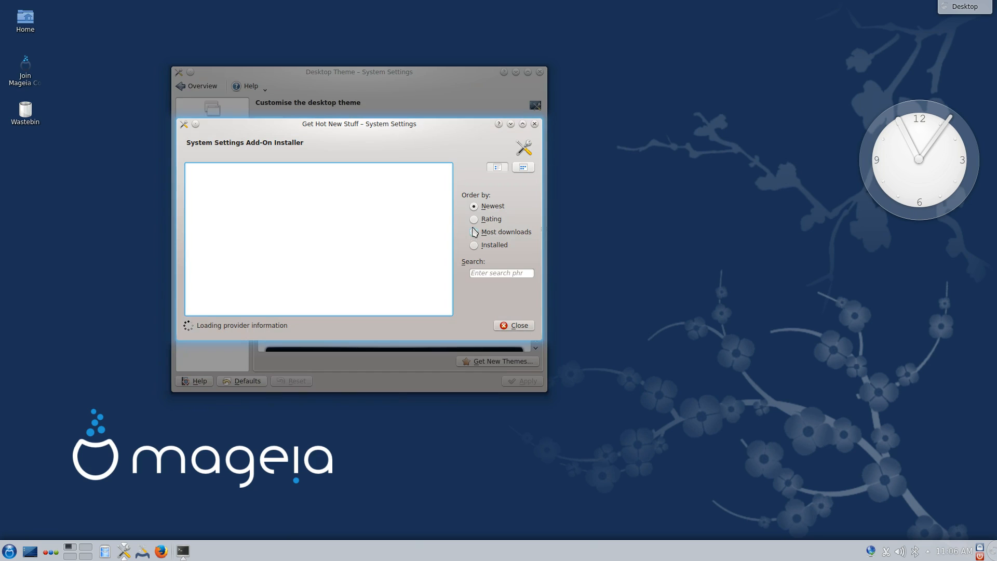
mouse_move(383, 215)
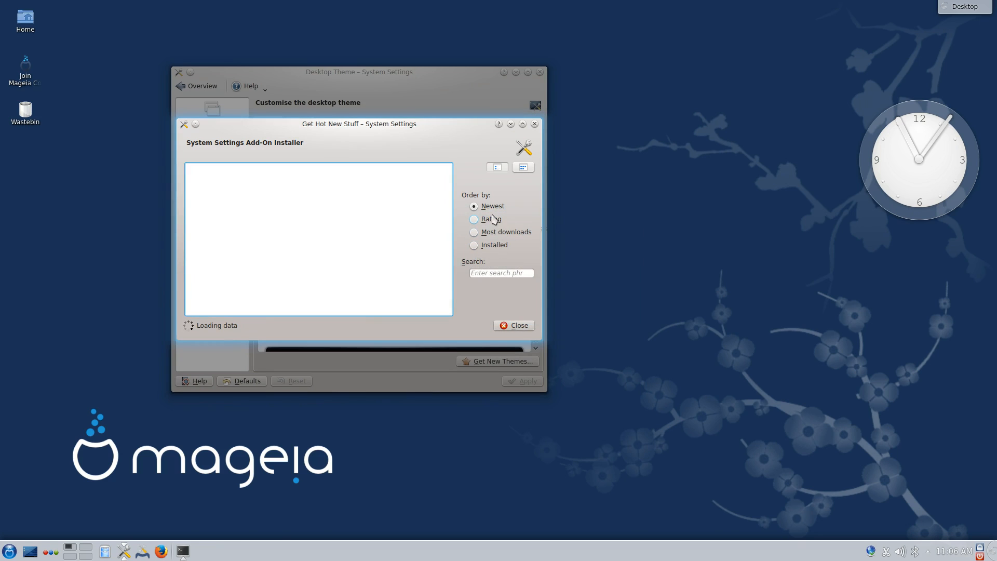
mouse_move(510, 201)
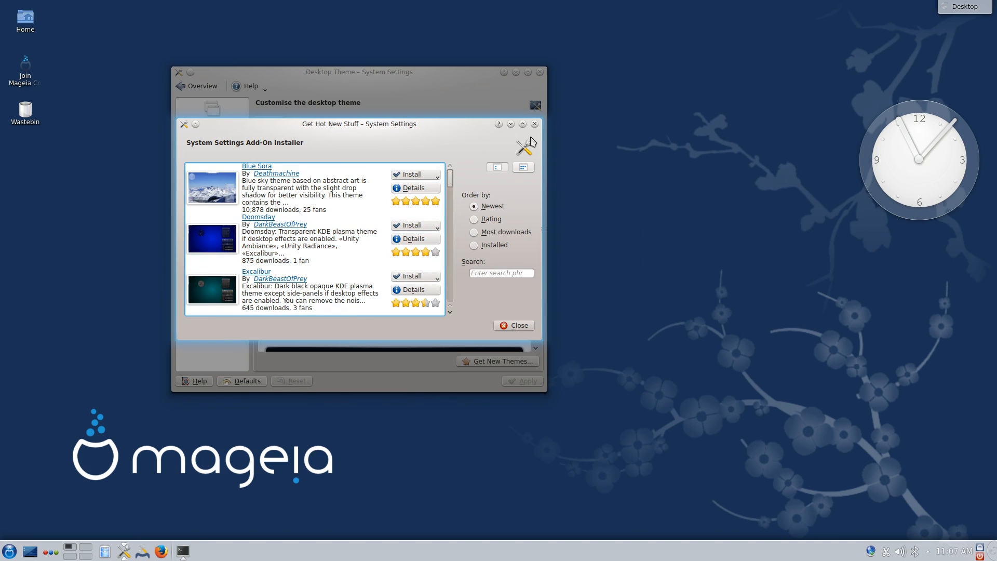
- Open the Home folder in Dolphin from the panel launcher
left_click(500, 273)
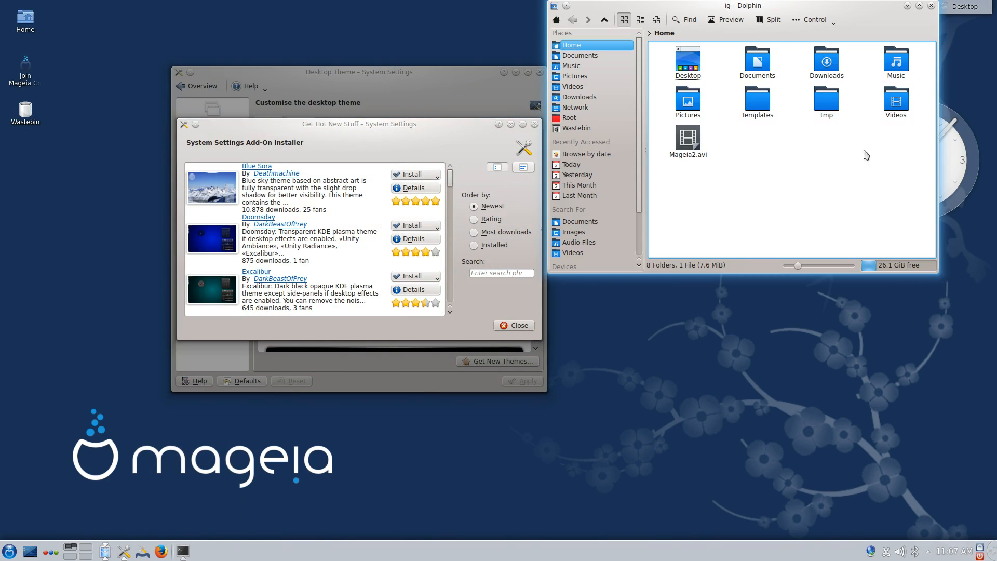
- Copy the Caledonia.tar.gz archive from the Downloads folder
left_click(579, 97)
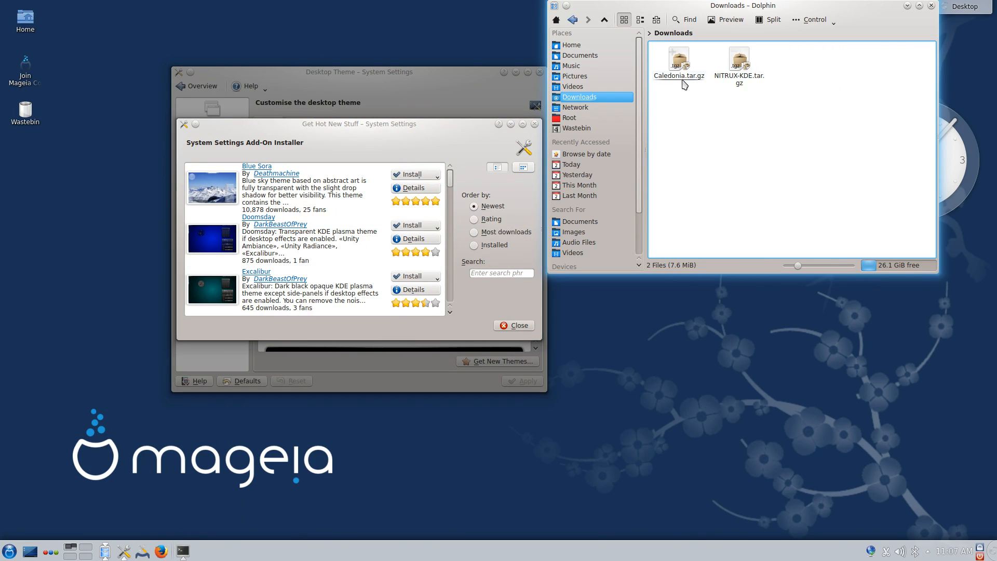
right_click(679, 60)
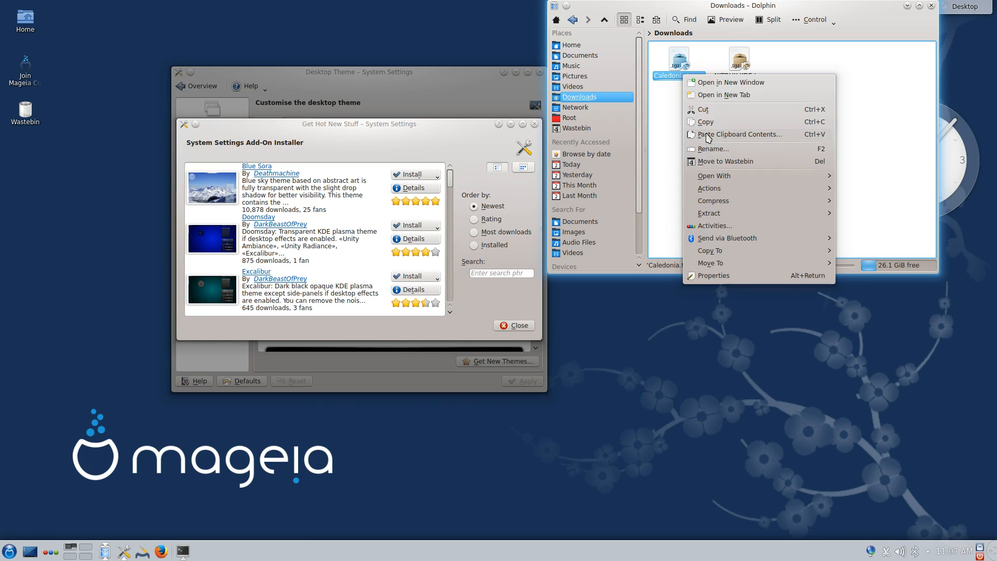
left_click(570, 45)
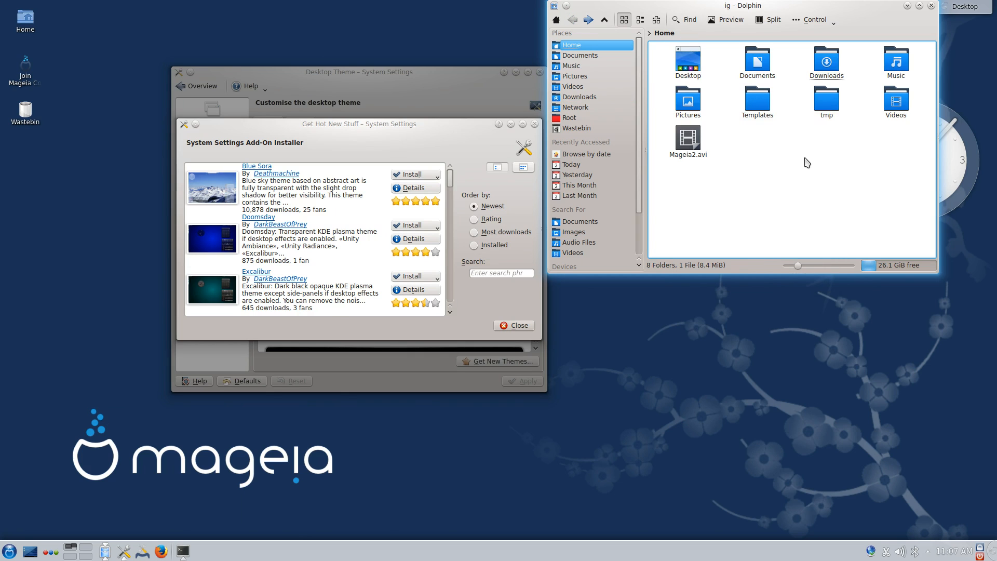
mouse_move(791, 158)
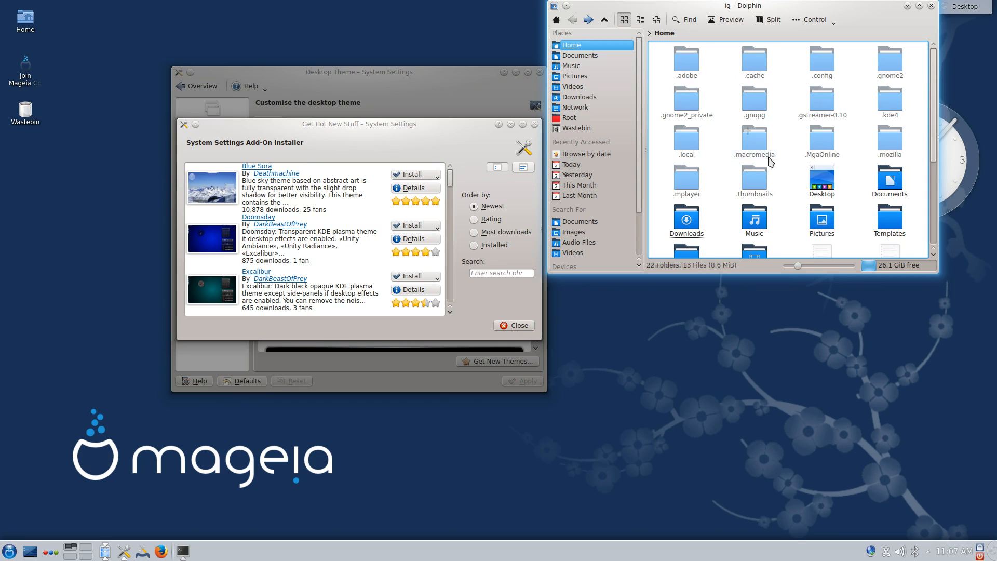
mouse_move(883, 114)
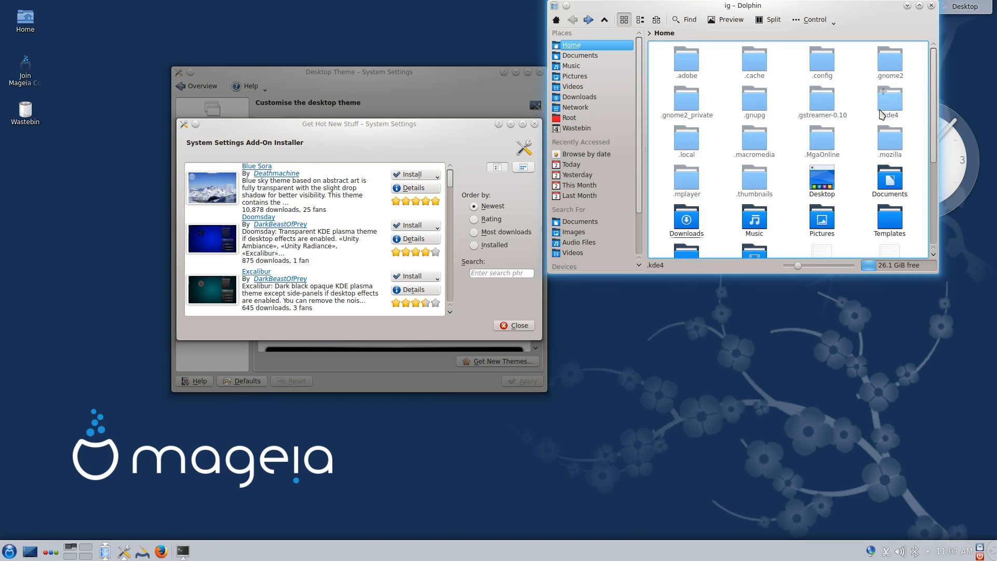
- Browse to the hidden .kde4/share/apps/desktoptheme folder, then close the add-on installer
double_click(890, 102)
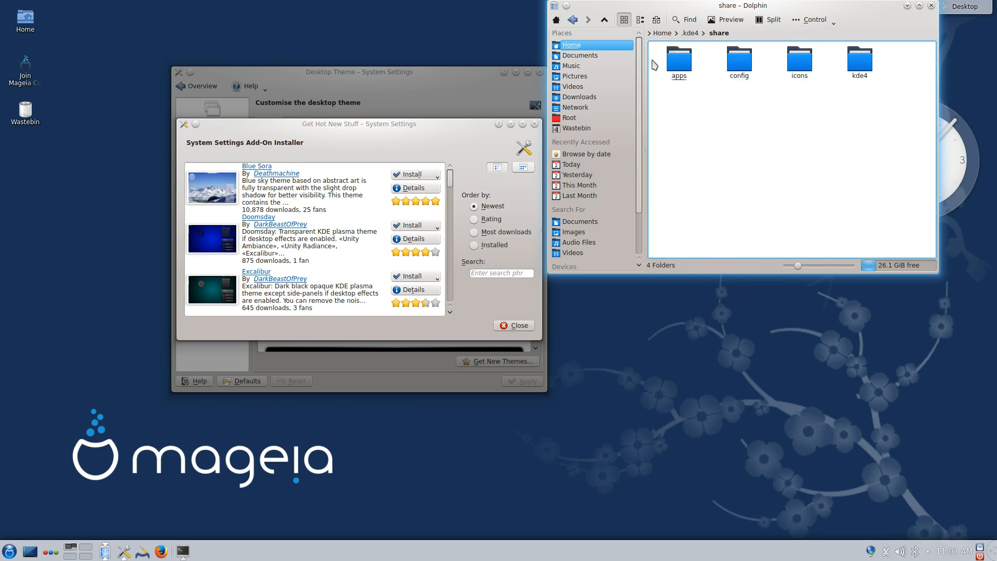
double_click(678, 58)
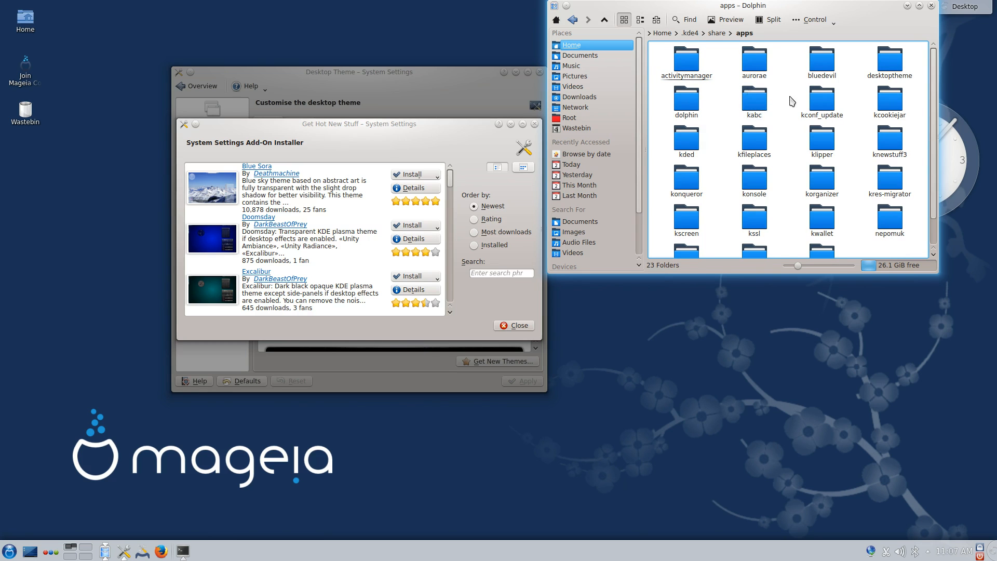
double_click(889, 60)
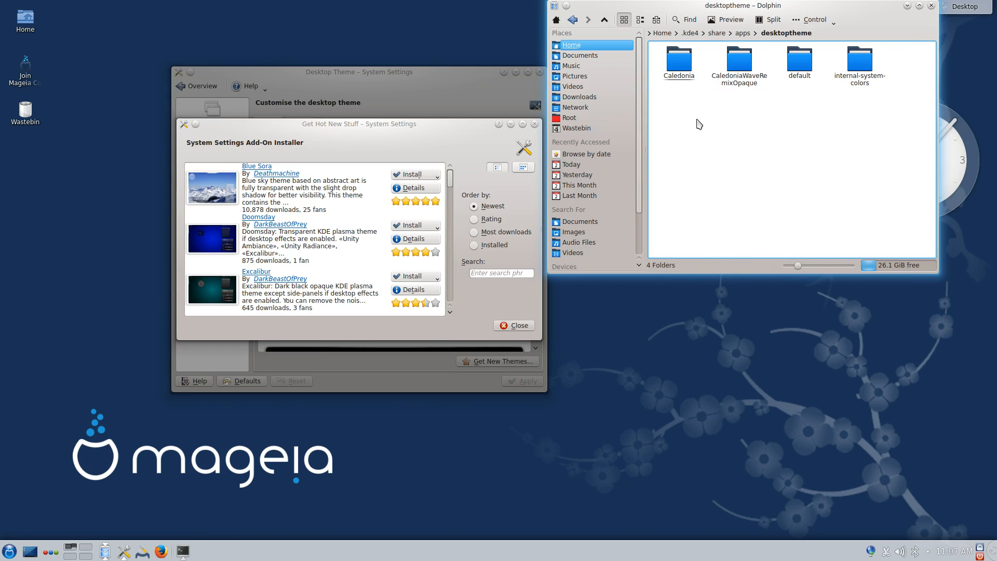
mouse_move(910, 205)
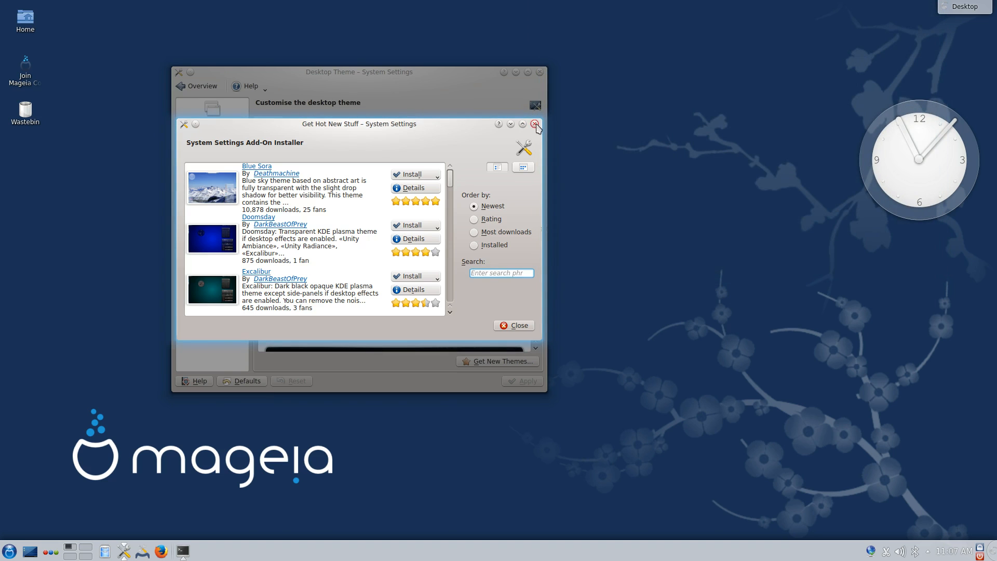
left_click(536, 124)
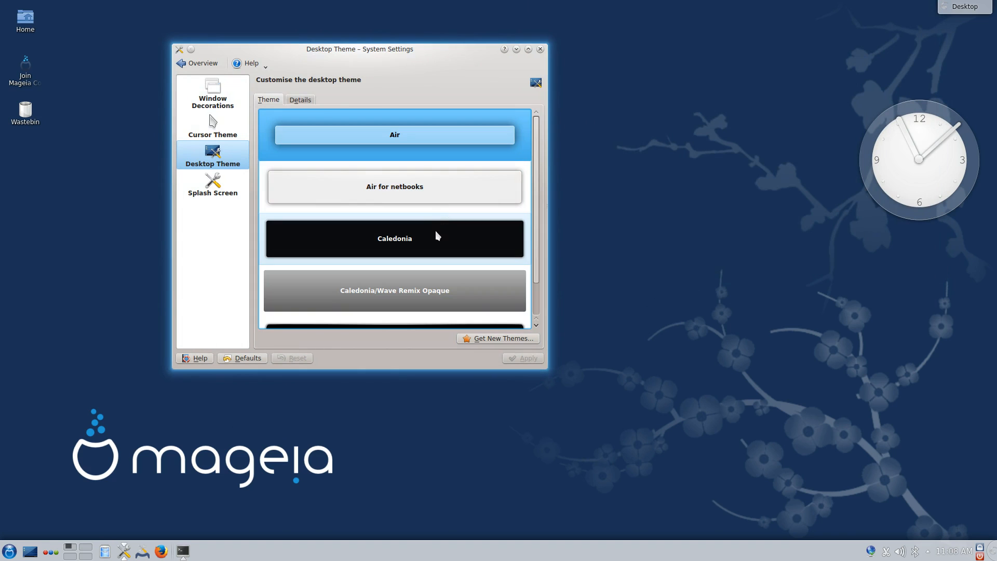
- Apply the Caledonia desktop theme and the Oxygen Zion cursor theme
left_click(394, 238)
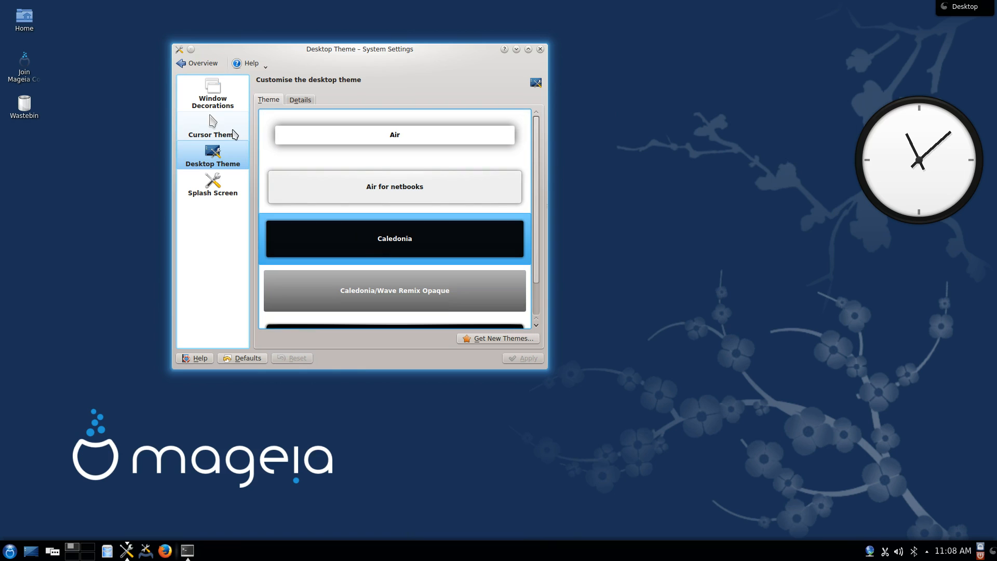
left_click(212, 125)
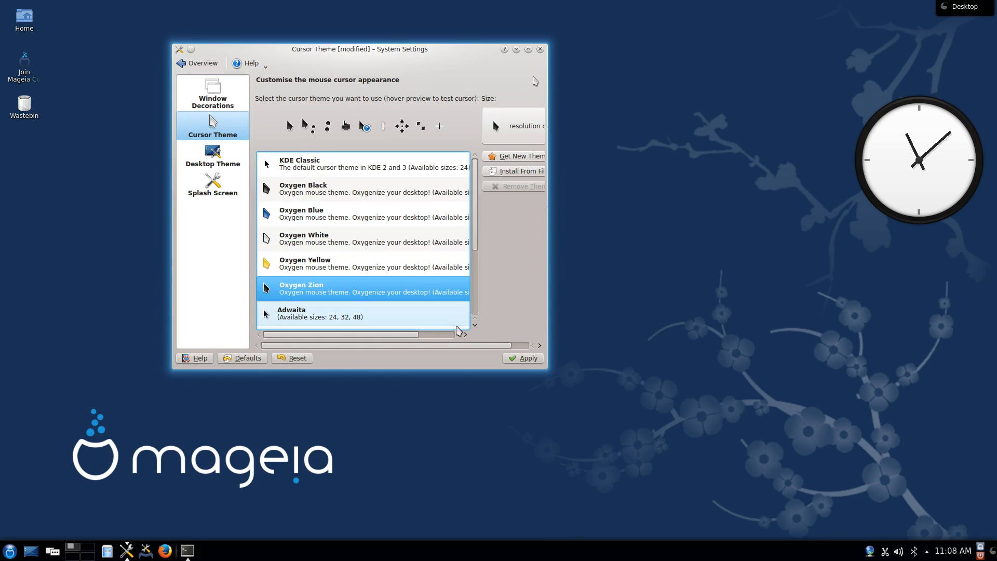
left_click(522, 357)
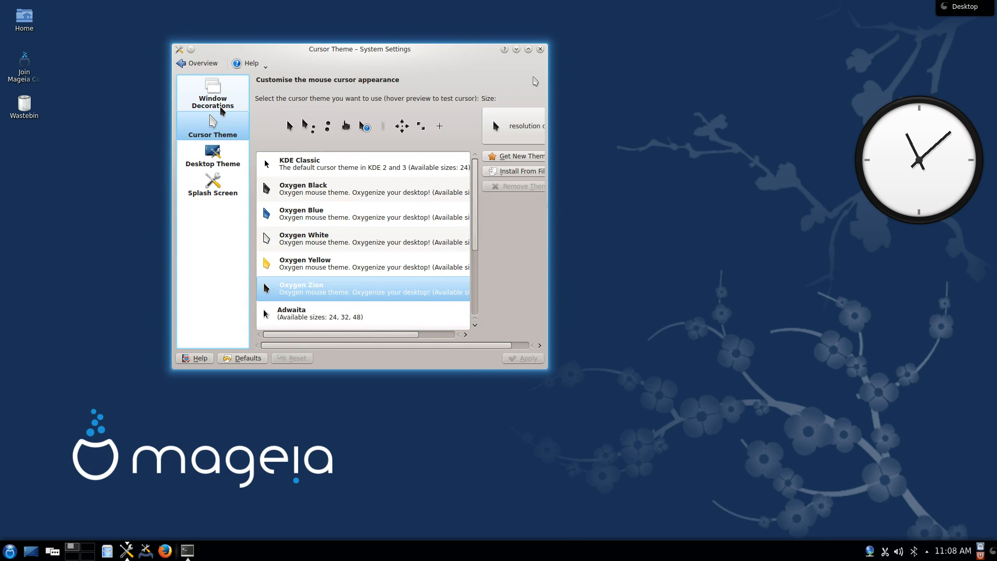
left_click(213, 92)
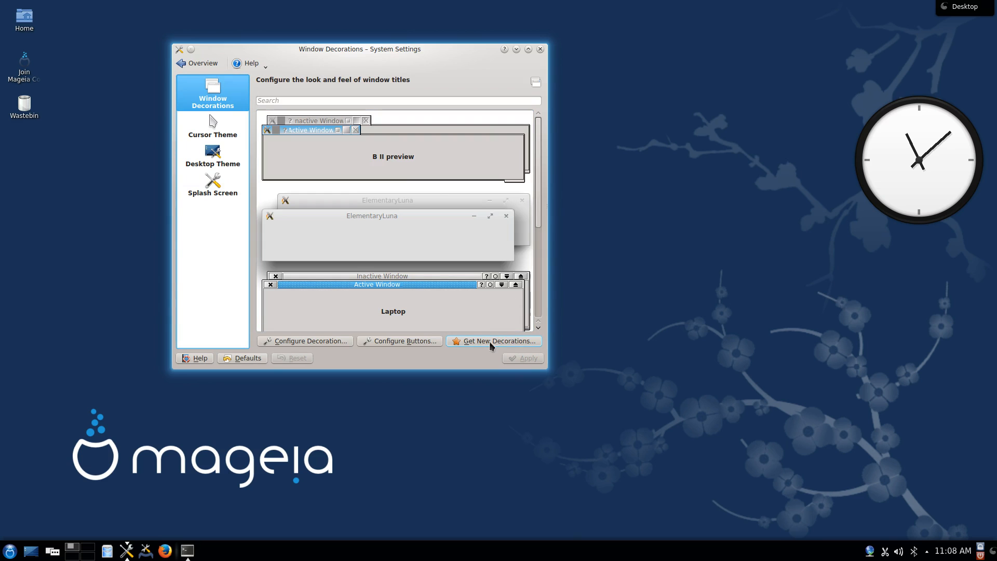
- Install the Elementary Luna Aurorae decoration and move the settings window to the centre
left_click(492, 341)
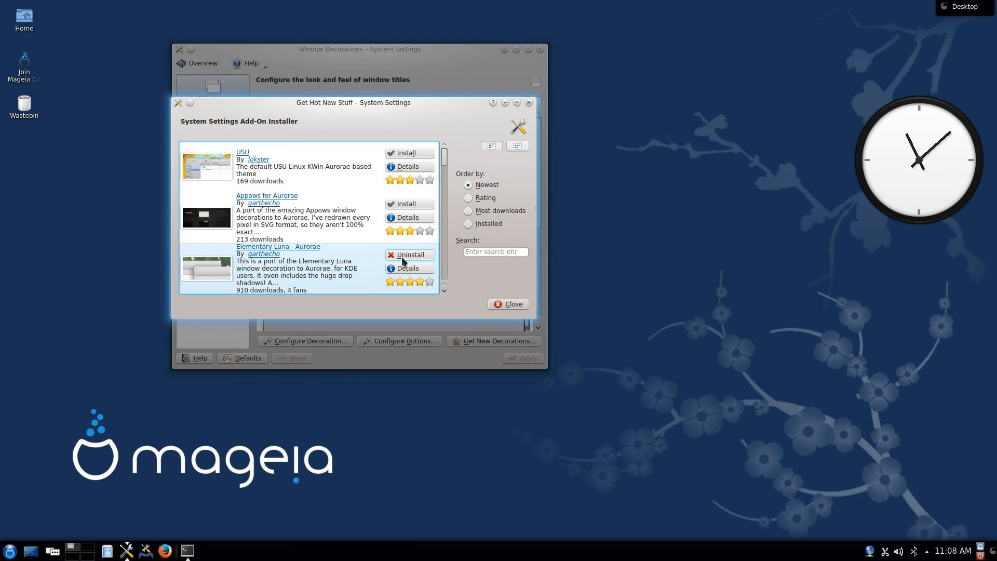
left_click(507, 304)
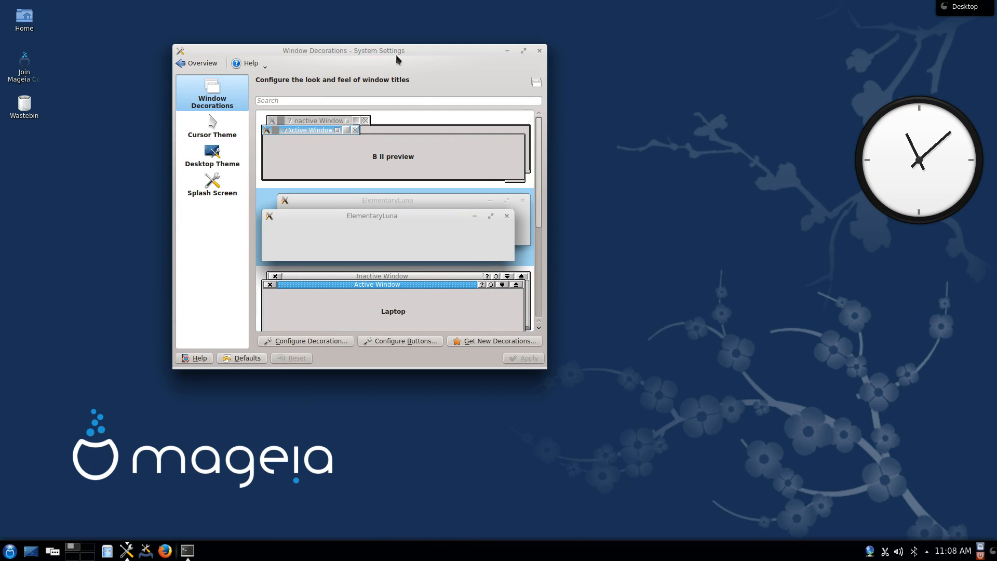
left_click_drag(344, 50, 401, 118)
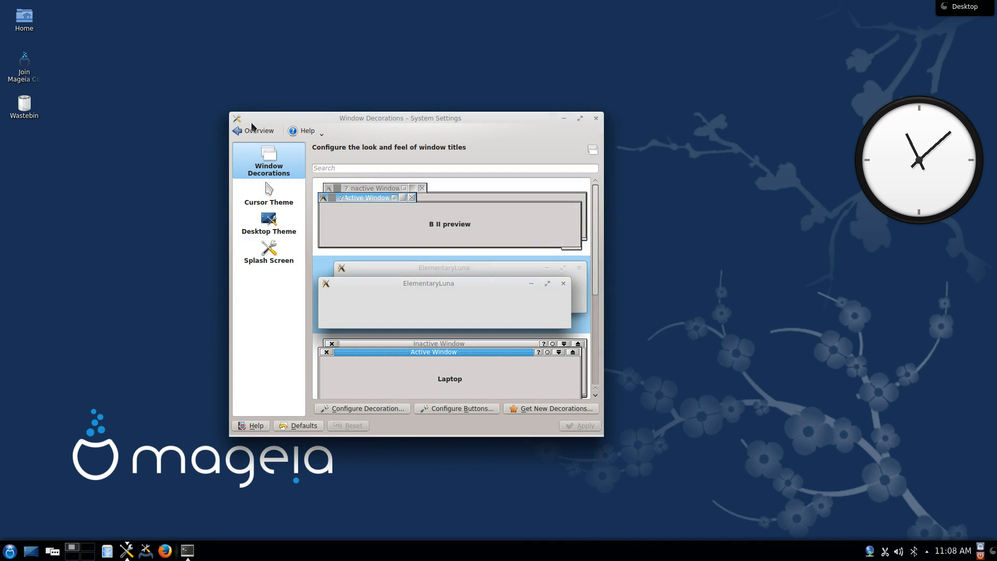
- Go back to the overview and open Application Appearance, showing the Oxygen widget style
left_click(257, 130)
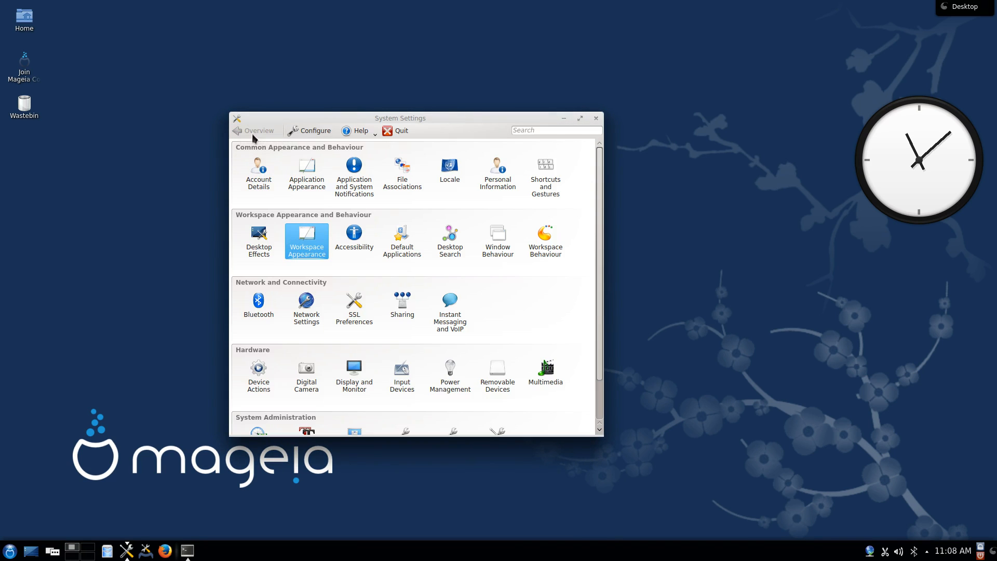
mouse_move(354, 299)
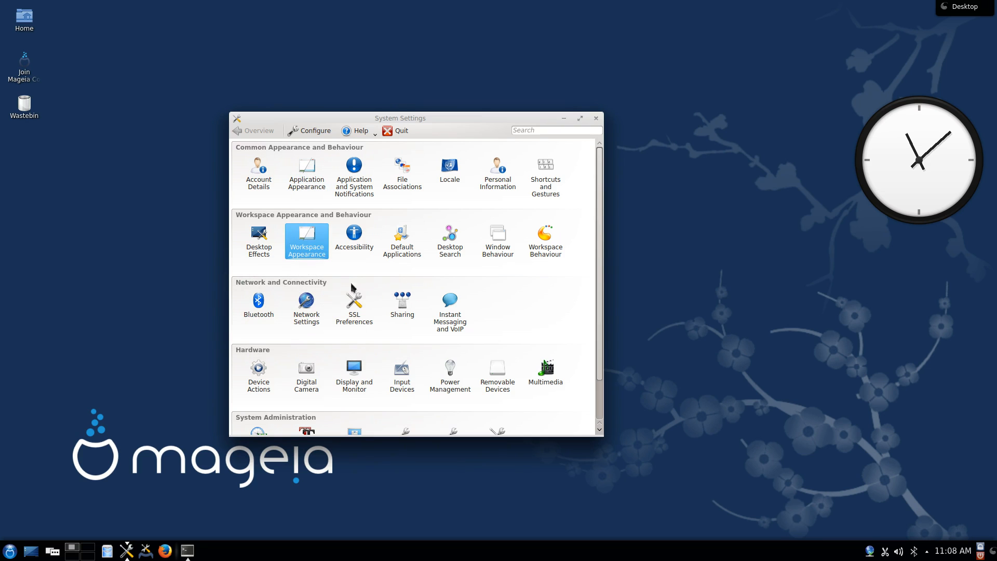
scroll("down", 3)
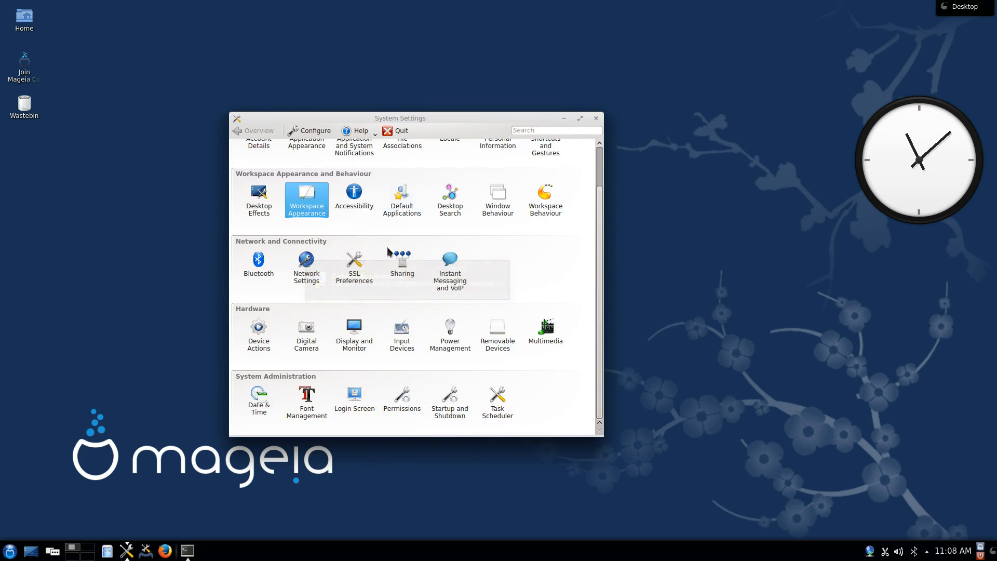
scroll("up", 3)
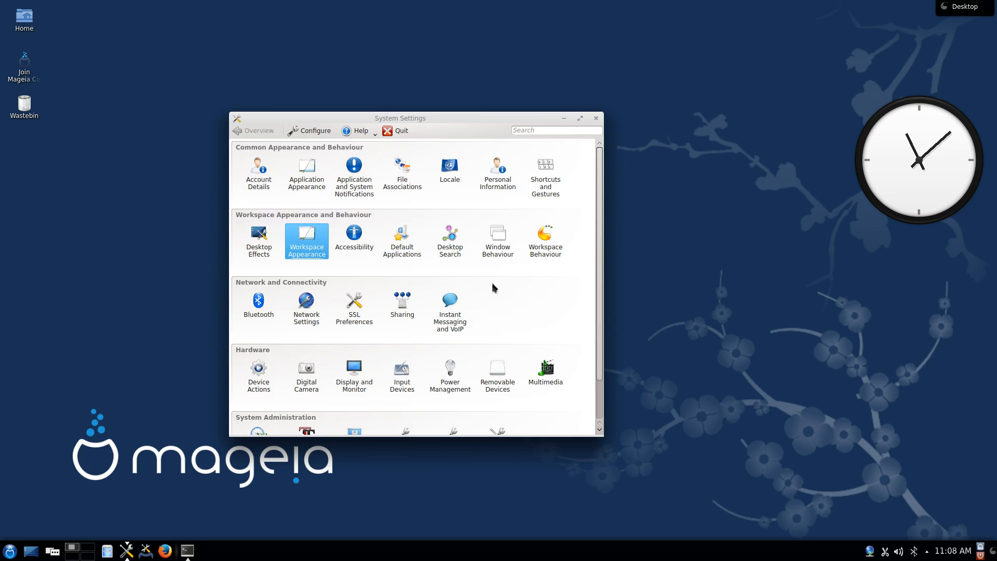
left_click(306, 235)
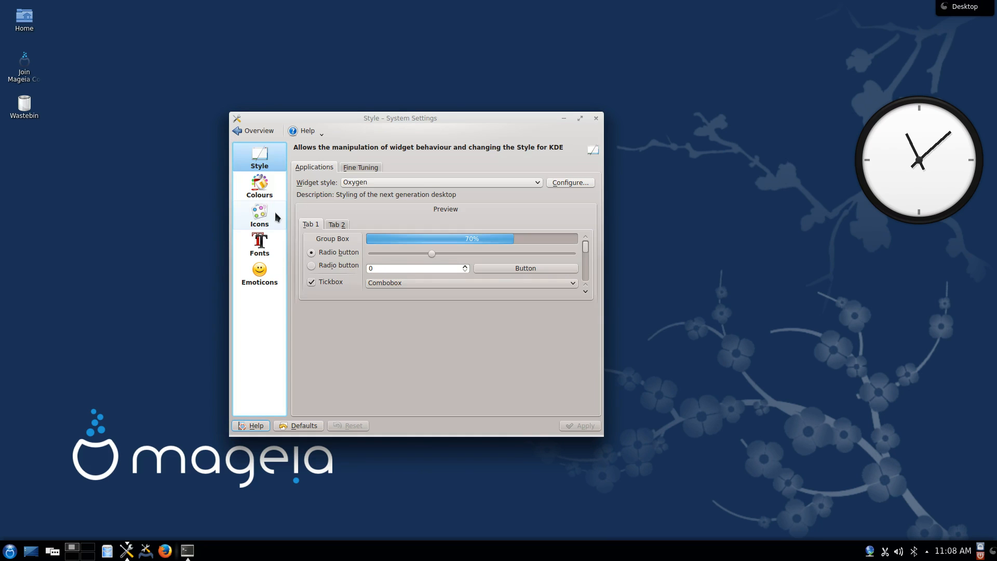
- Apply the Nitrux icon theme and return to the overview
left_click(259, 216)
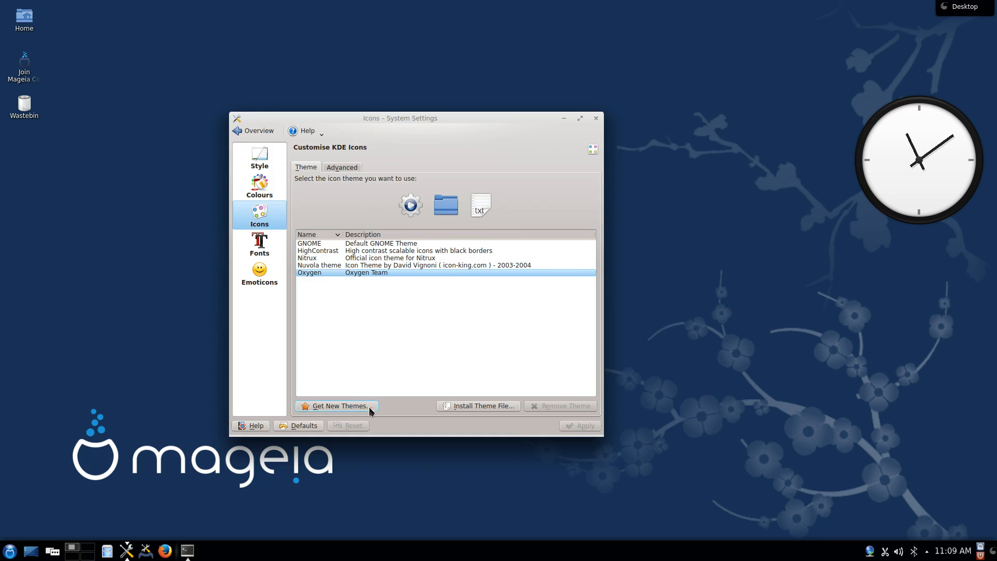
left_click(336, 405)
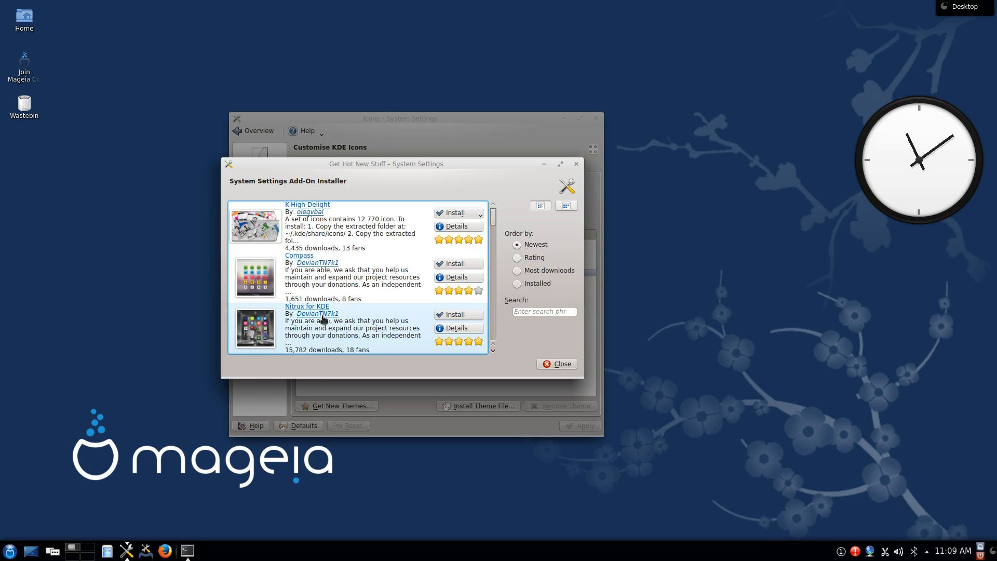
left_click(556, 363)
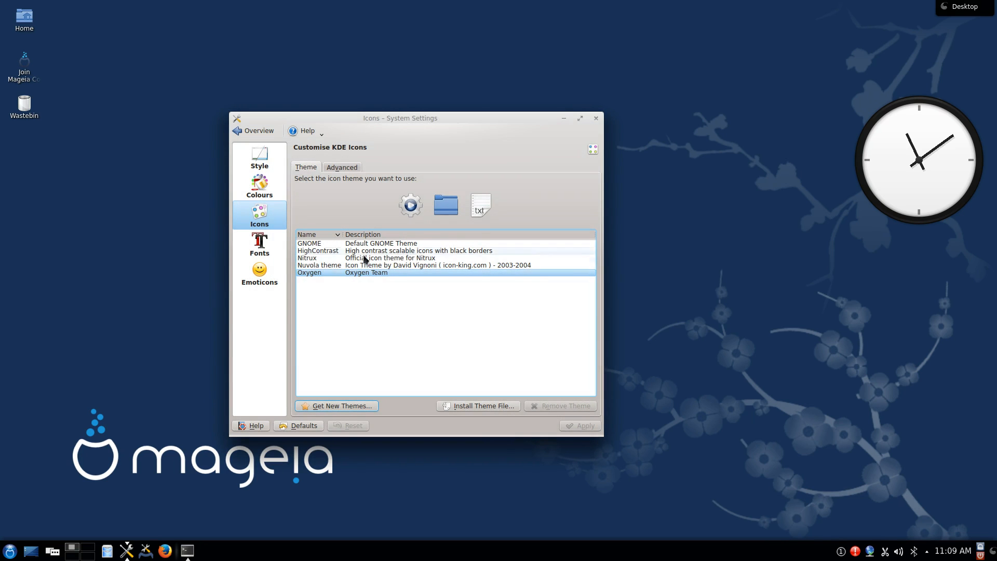
left_click(306, 257)
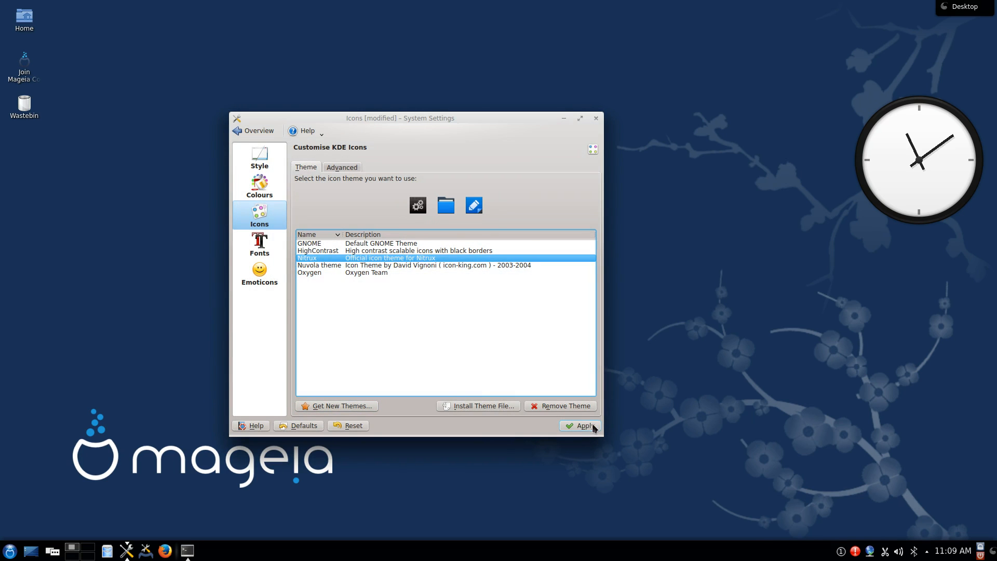
left_click(579, 425)
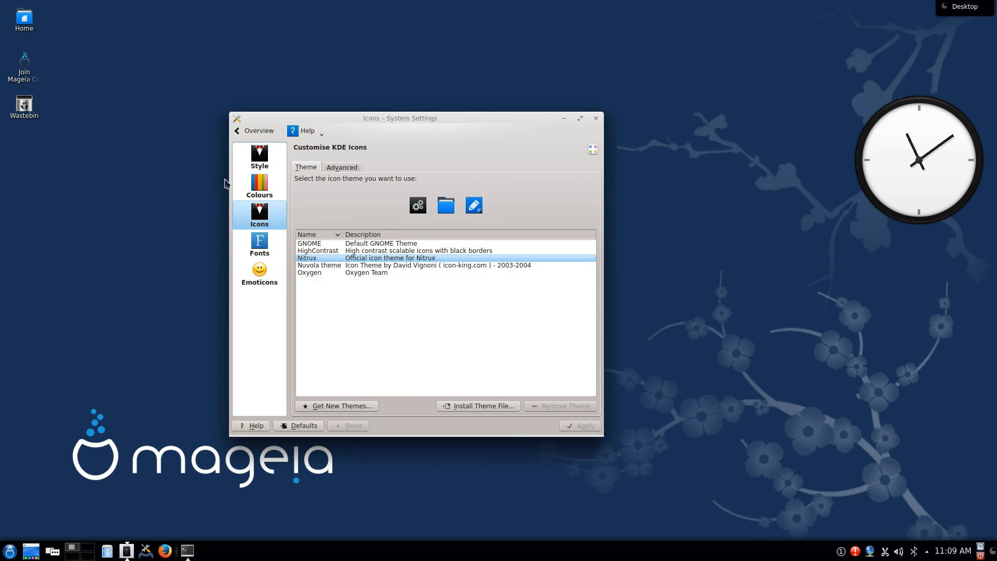
mouse_move(260, 156)
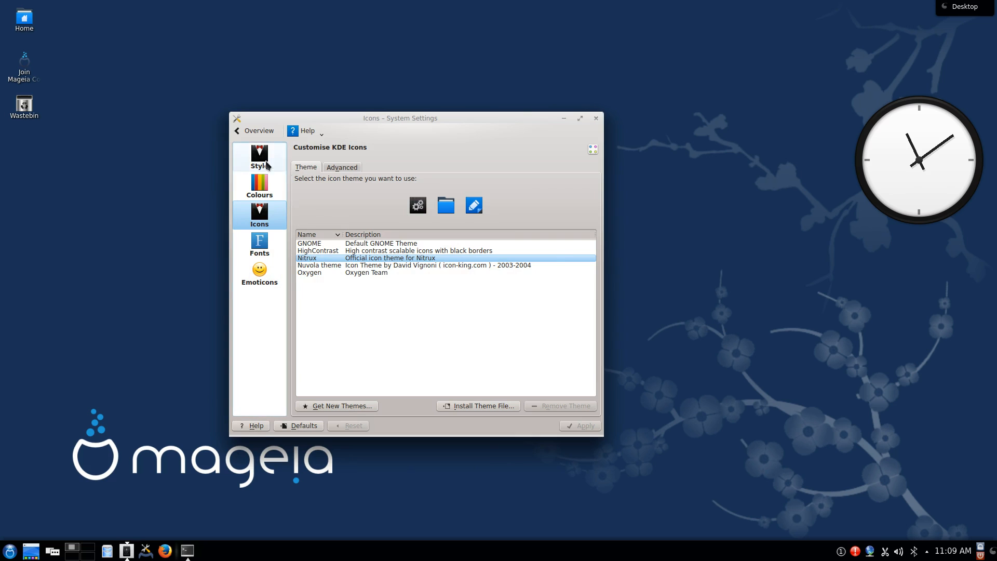
left_click(258, 131)
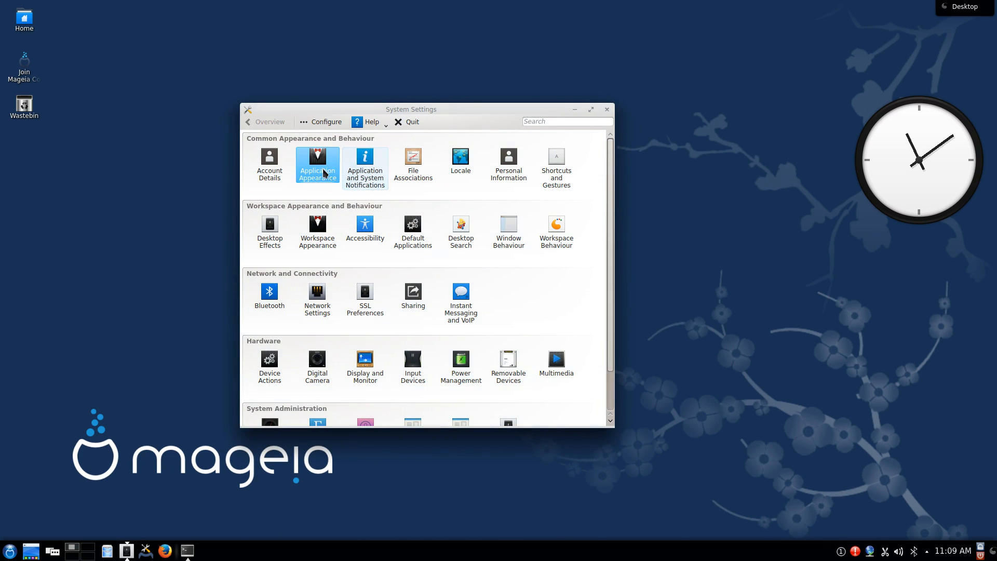
mouse_move(317, 166)
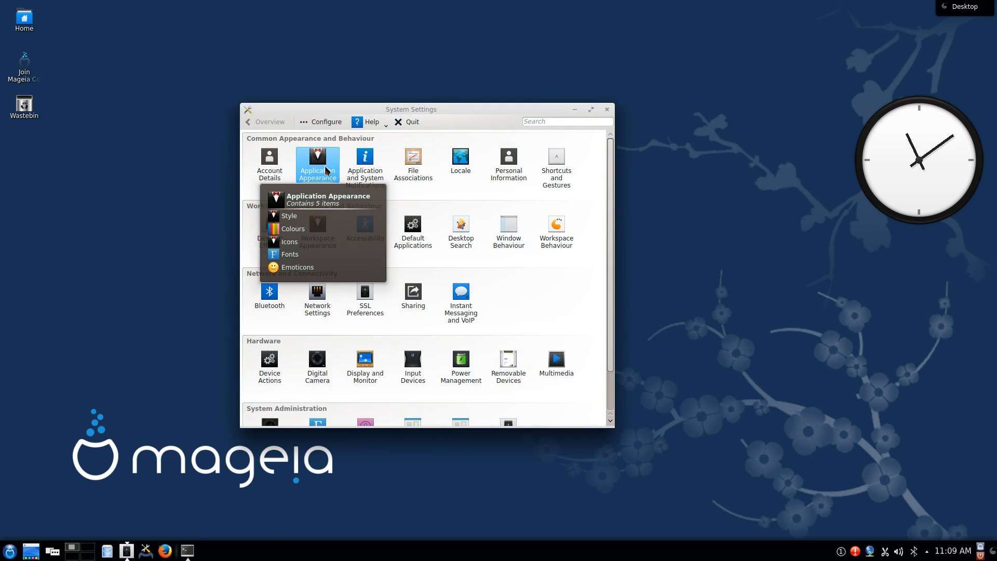
- Go to Application Appearance and show its Fonts page (Sans Serif 9, DPI 96)
left_click(289, 215)
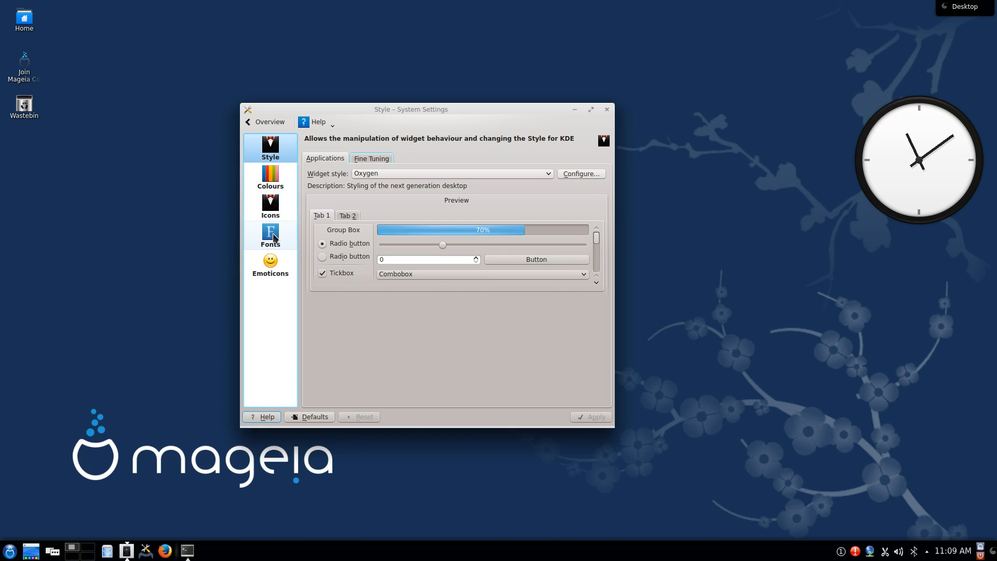
left_click(269, 122)
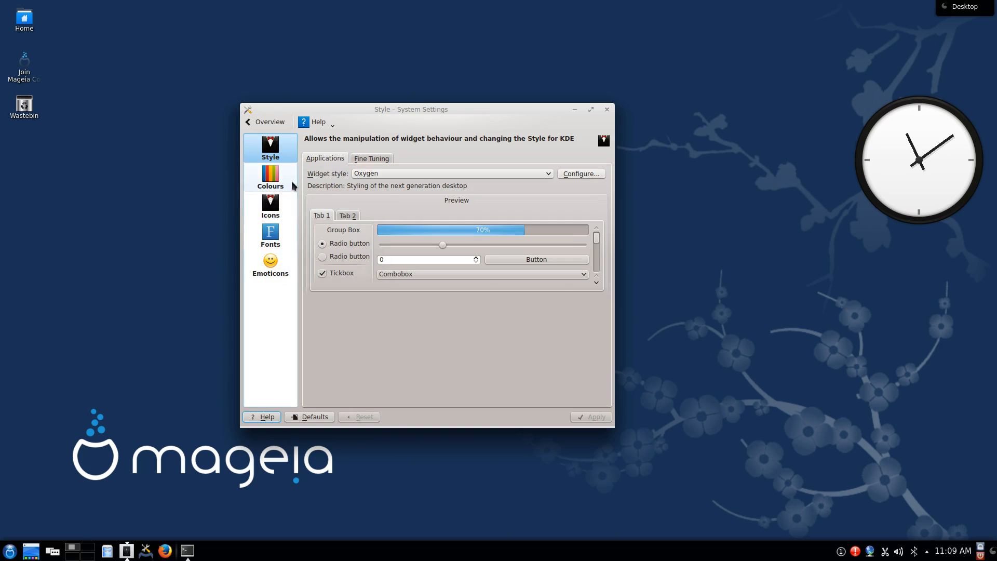
left_click(270, 236)
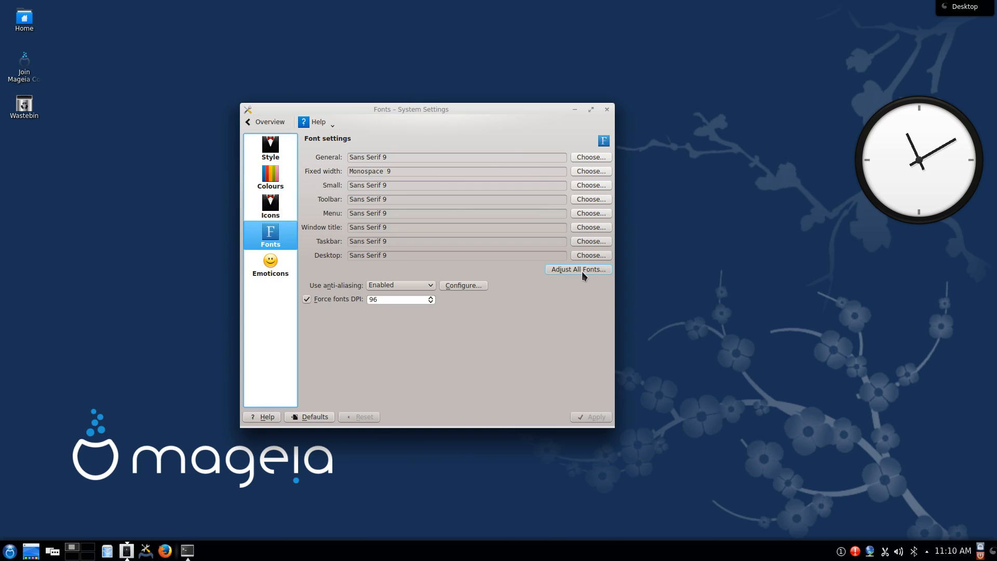
- Open the Adjust All Fonts chooser, currently Sans Serif size 9
left_click(577, 269)
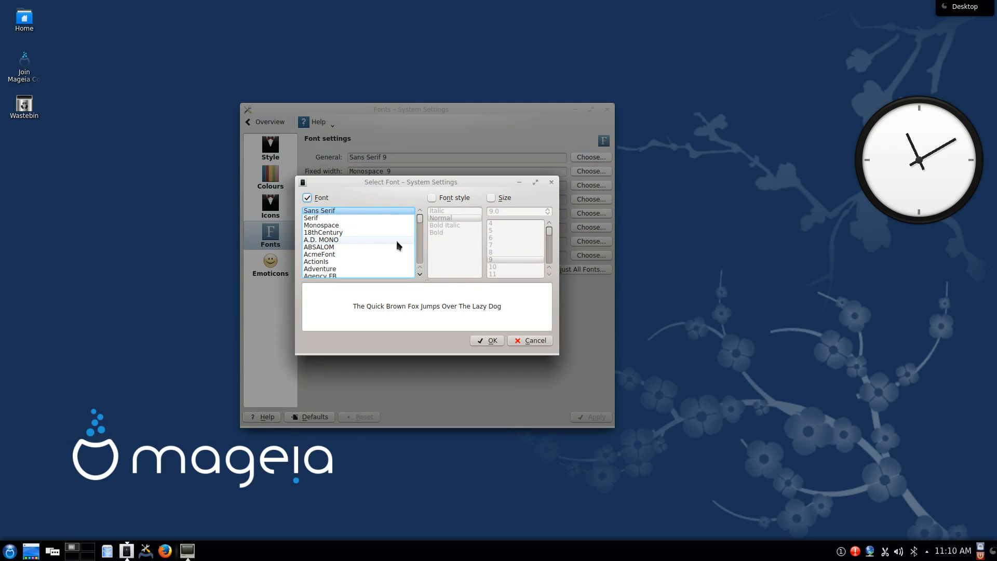
mouse_move(147, 218)
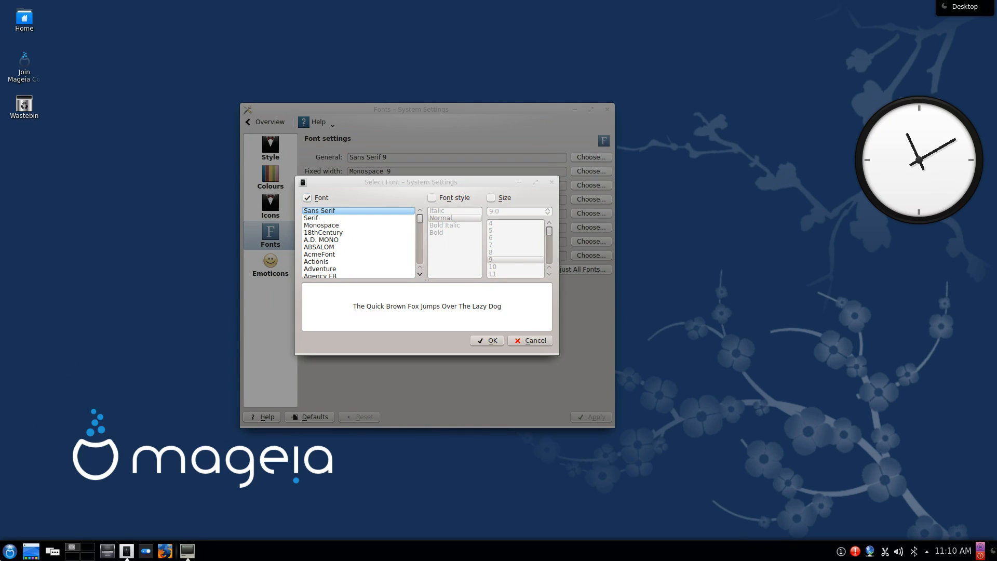
- Search Software Management for 'google sans droid' and tick google-droid-sans-fonts
left_click(9, 550)
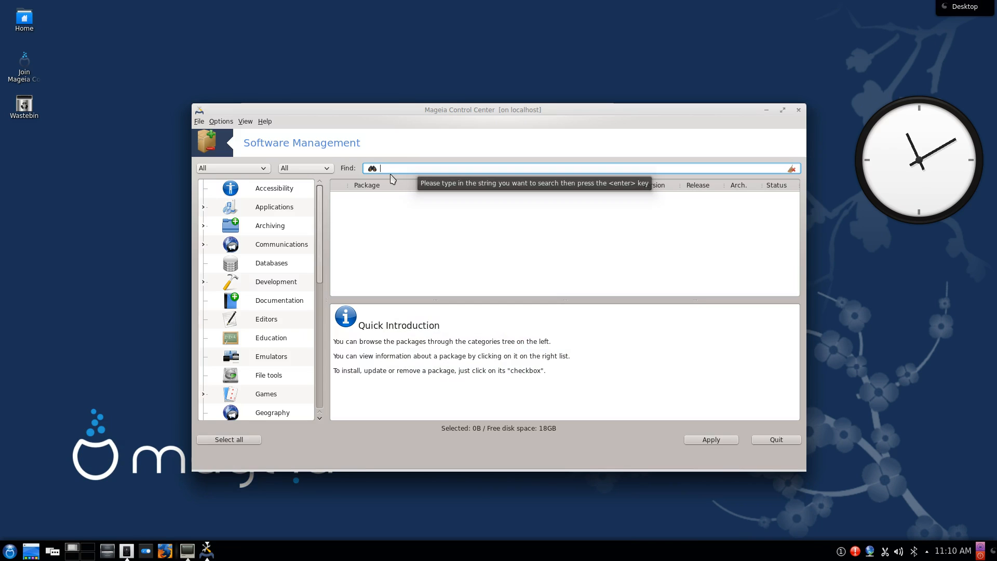
type("google sans droid")
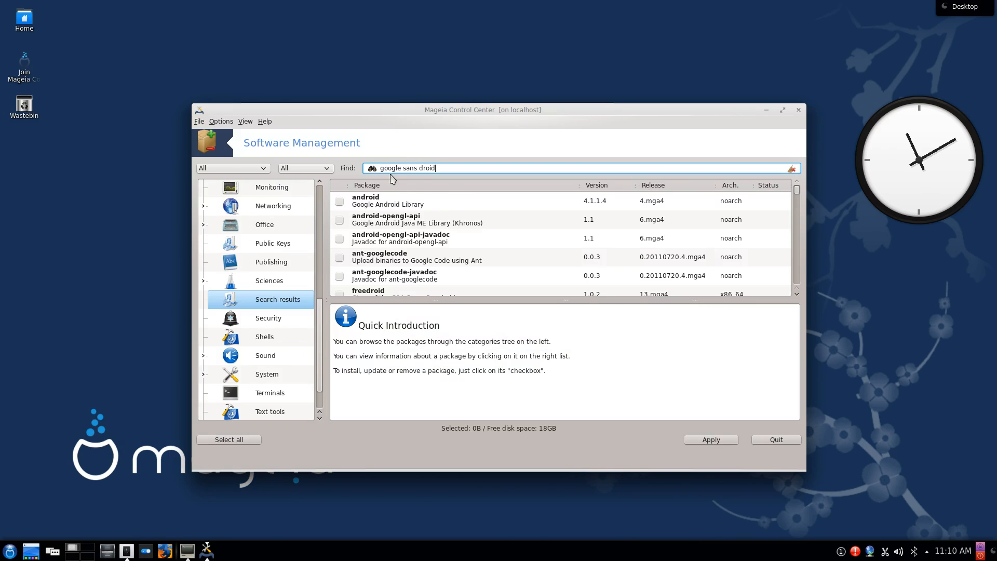
left_click(394, 272)
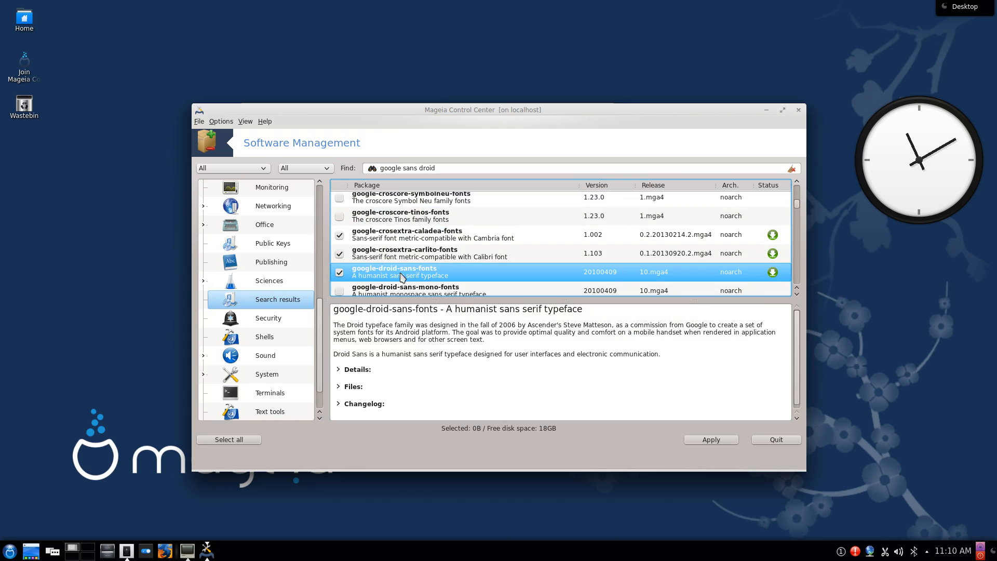
mouse_move(351, 280)
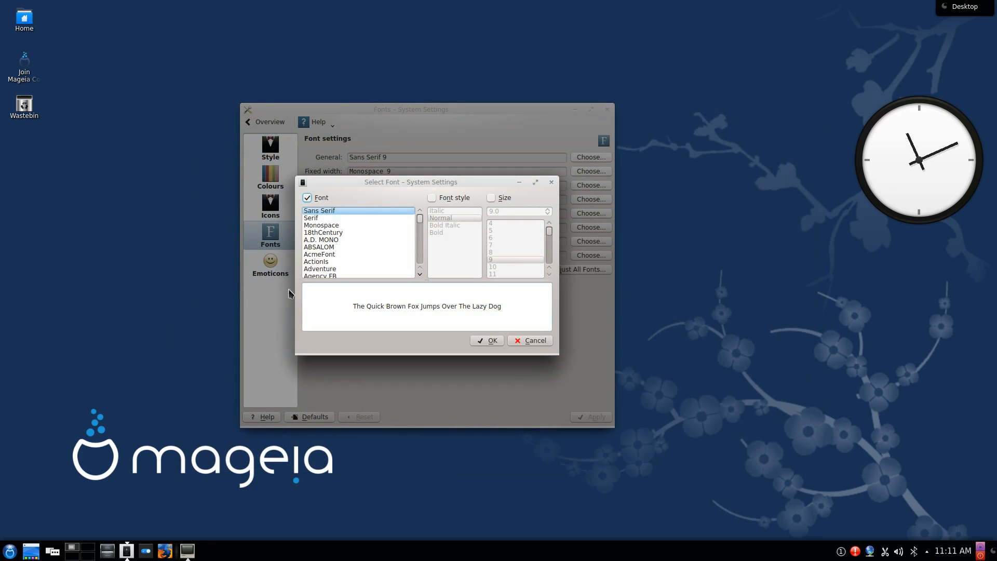
- Set all fonts to Droid Sans size 10 and apply the change
left_click(311, 218)
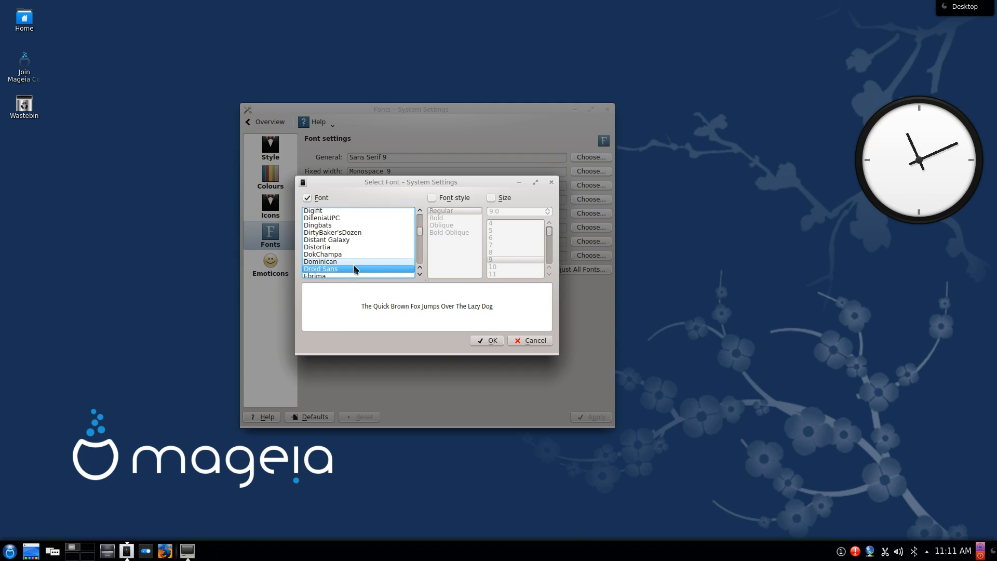
left_click(491, 198)
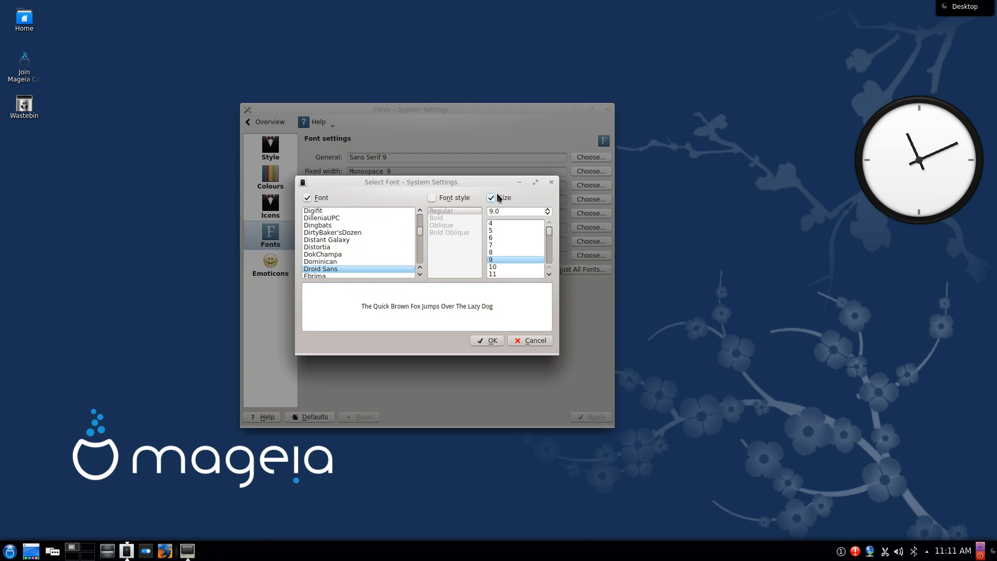
left_click(495, 266)
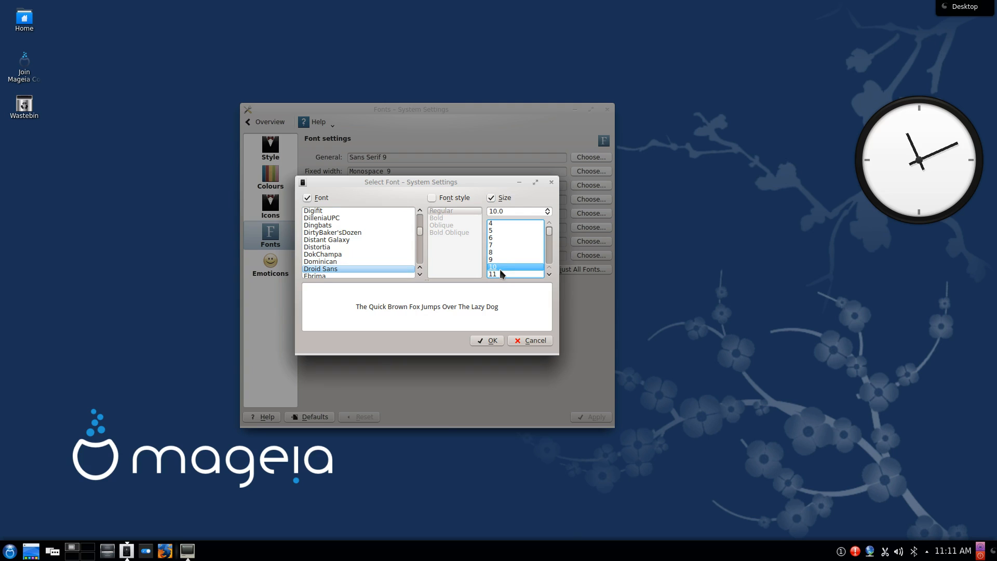
left_click(486, 340)
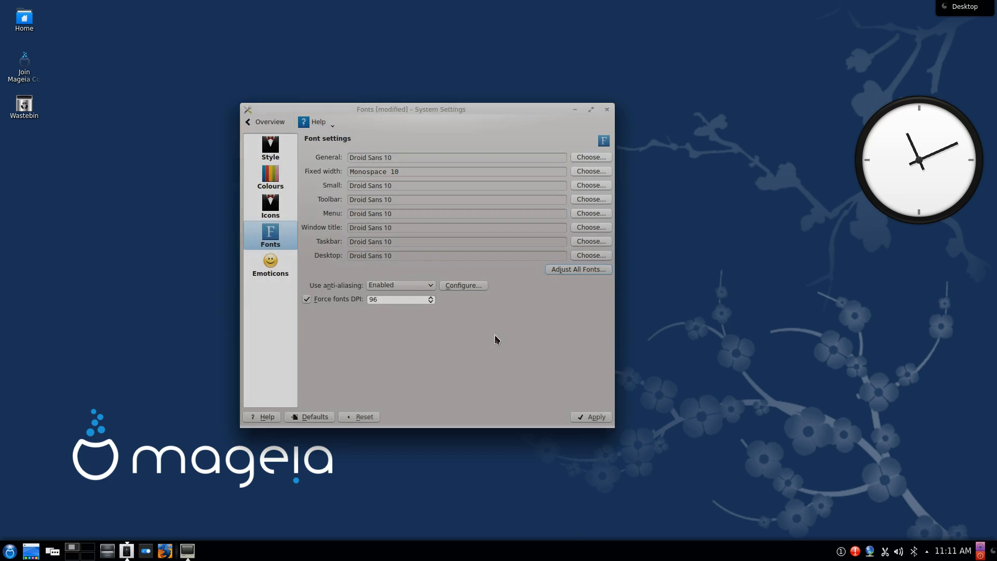
left_click(594, 416)
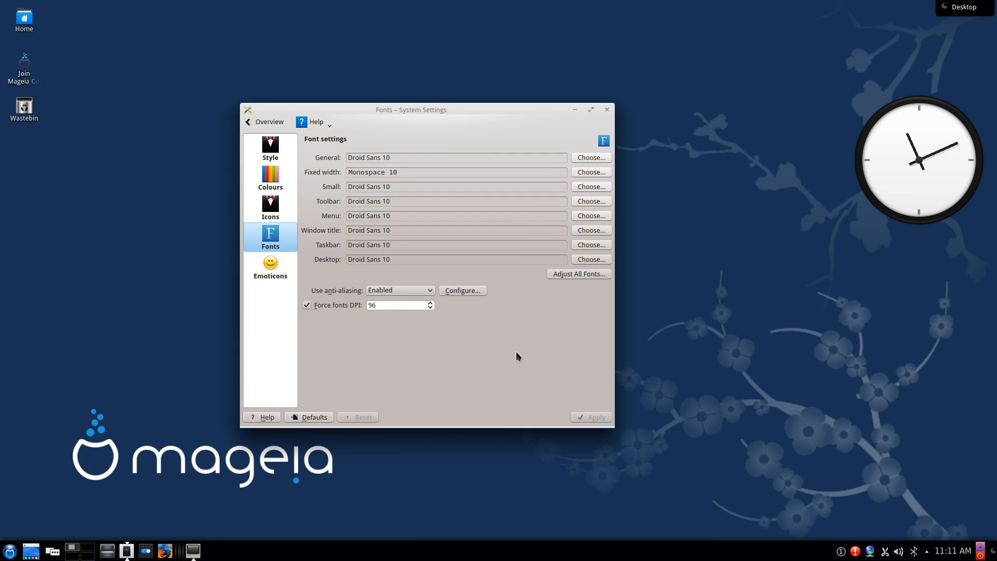
mouse_move(81, 520)
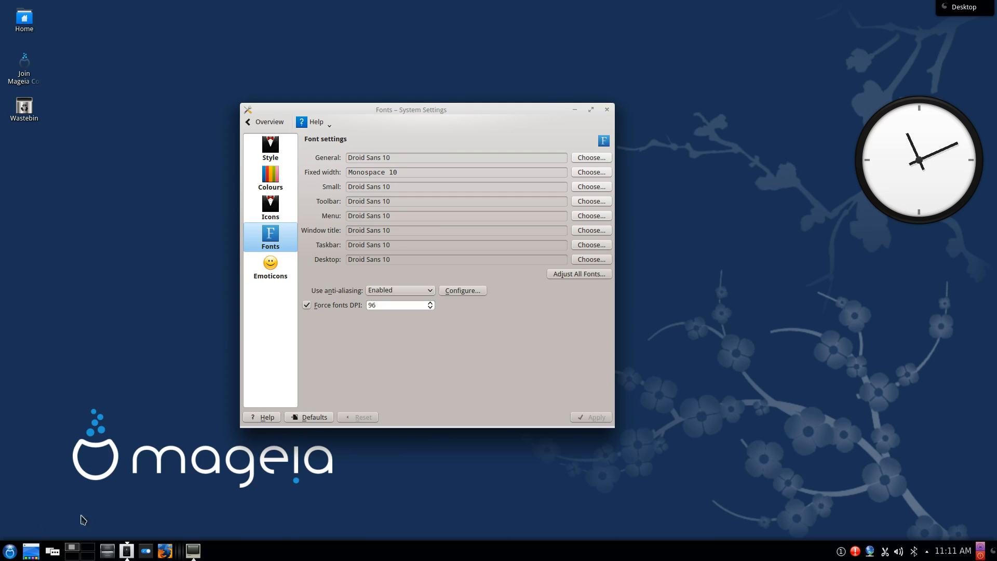
left_click(606, 109)
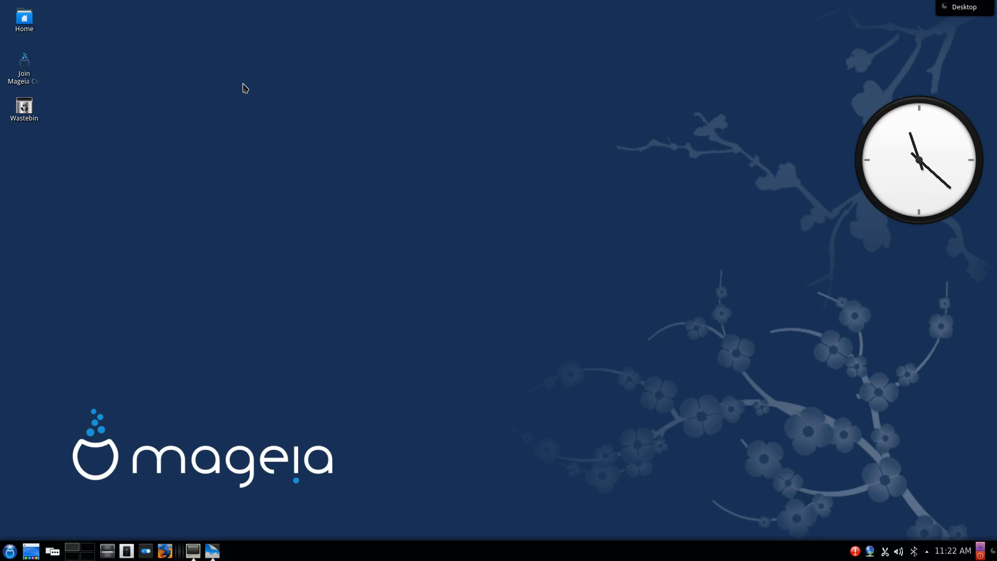
mouse_move(243, 101)
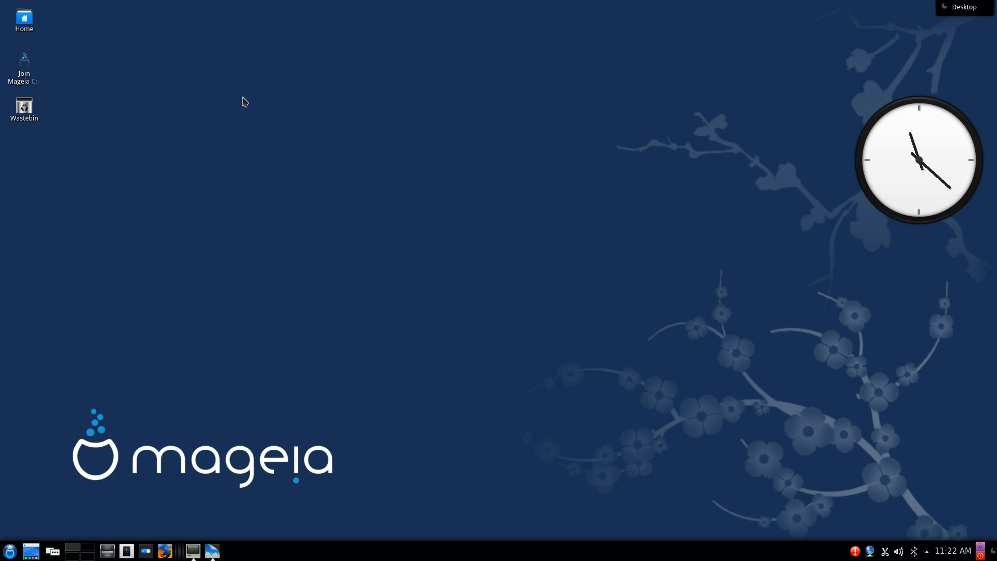
mouse_move(159, 518)
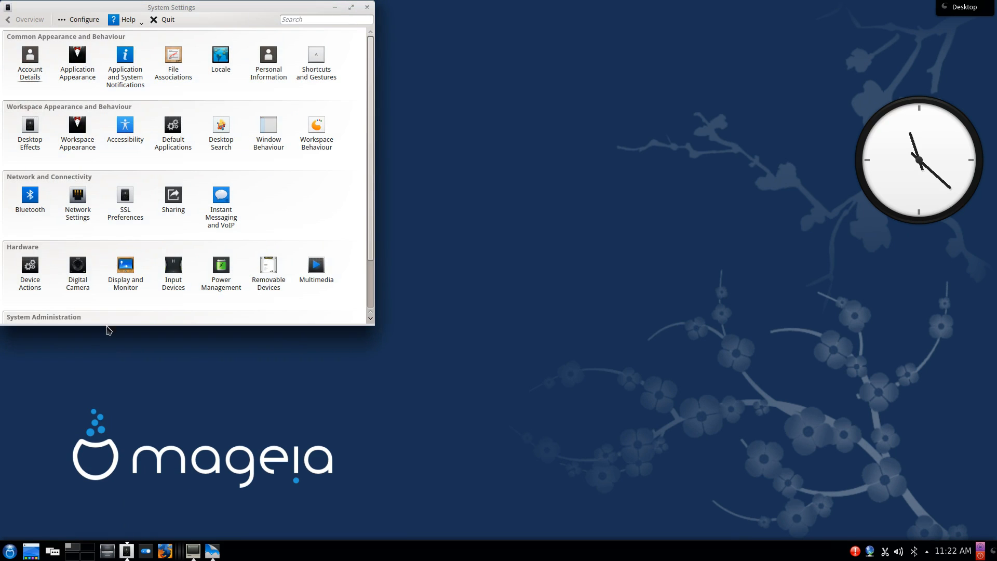
- Enable font anti-aliasing, keeping RGB sub-pixel rendering and Slight hinting
left_click(76, 60)
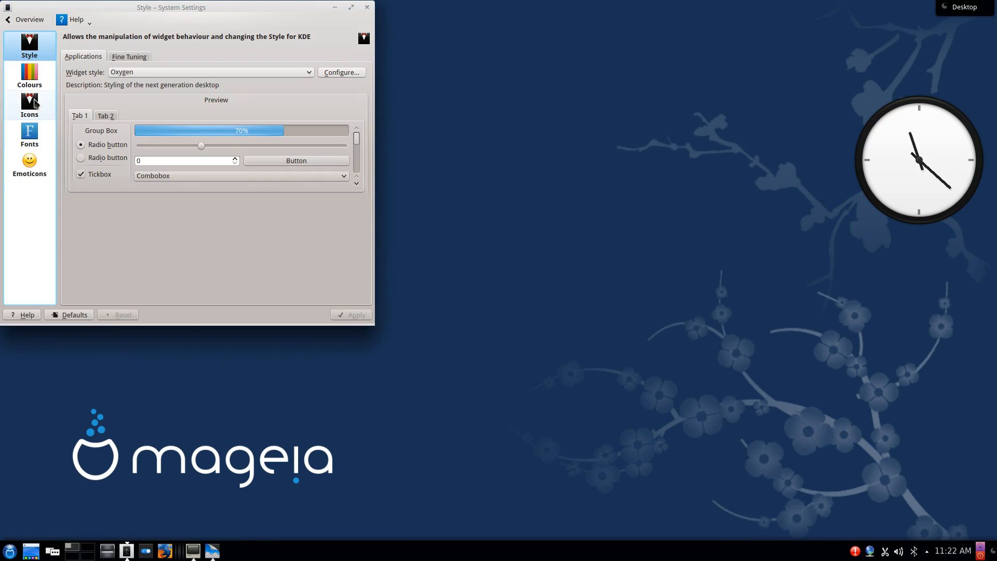
left_click(29, 135)
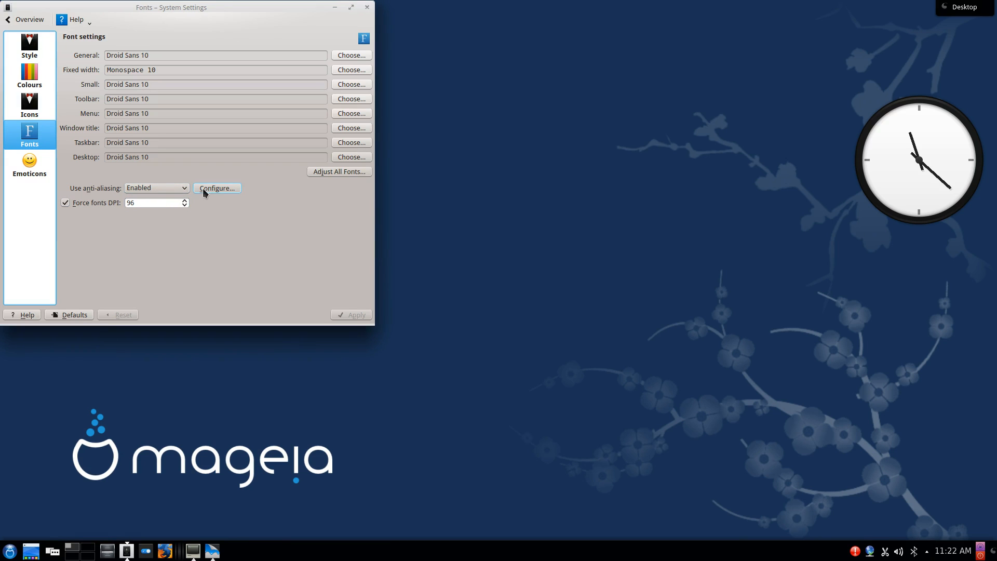
left_click(156, 187)
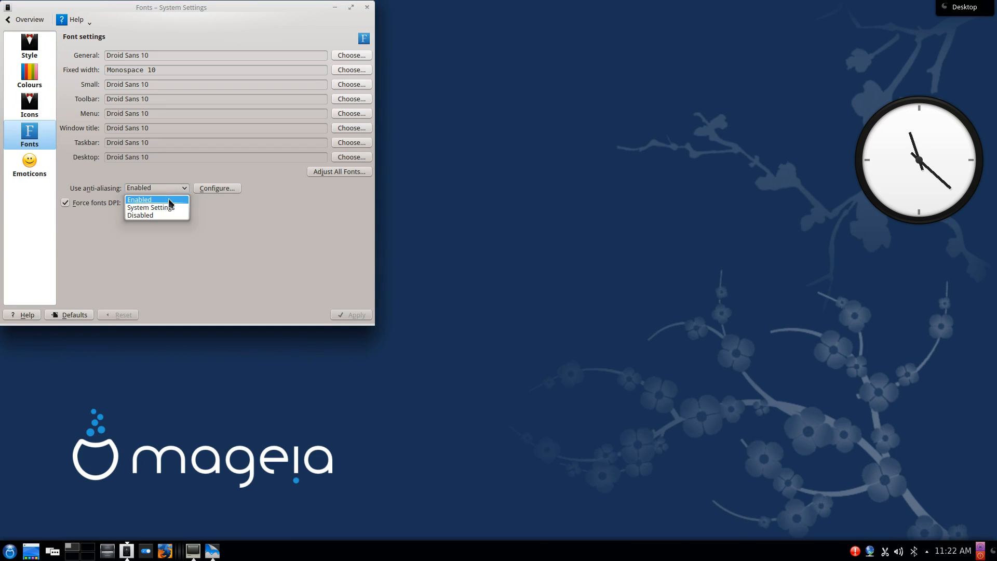
left_click(139, 199)
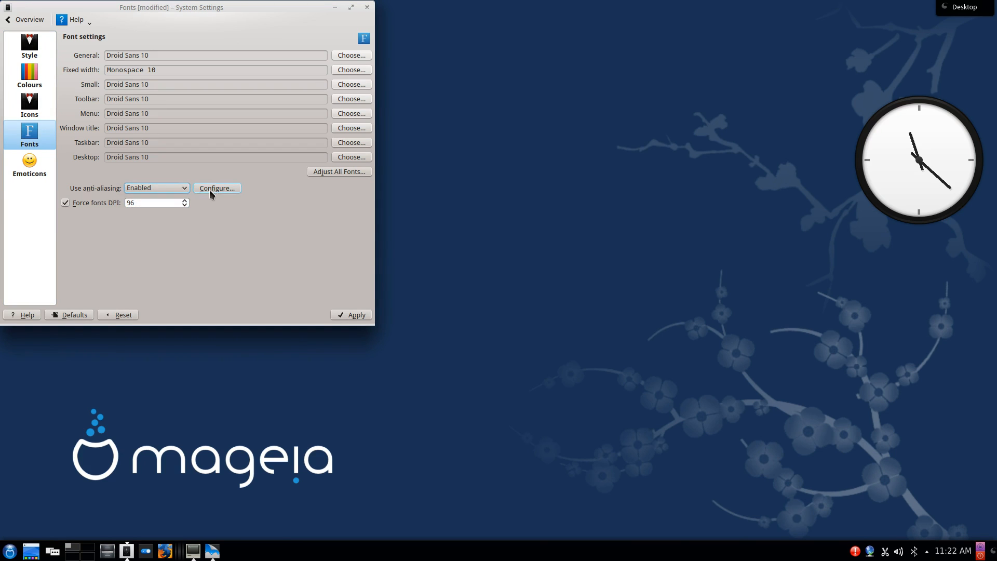
left_click(216, 187)
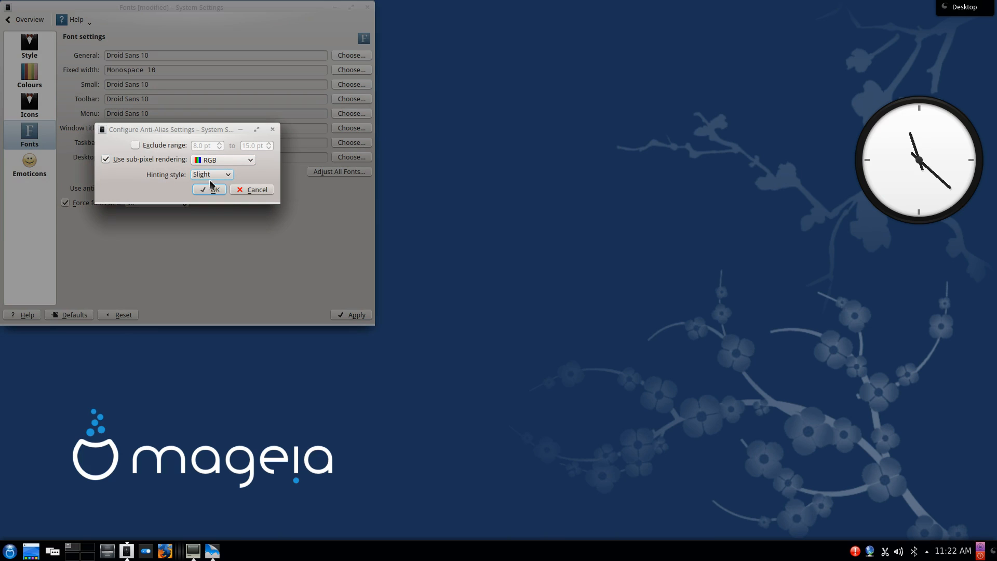
left_click(210, 189)
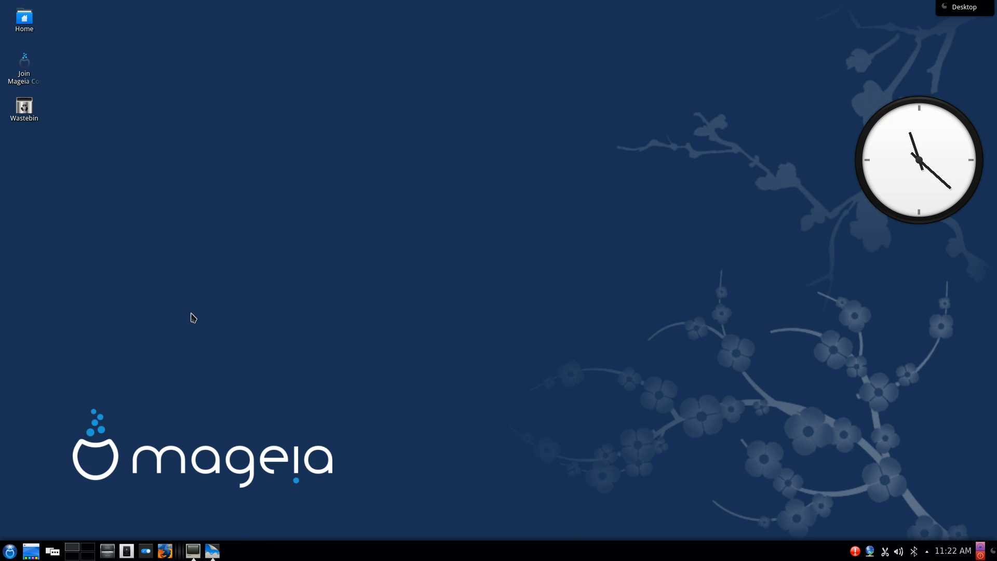
mouse_move(191, 306)
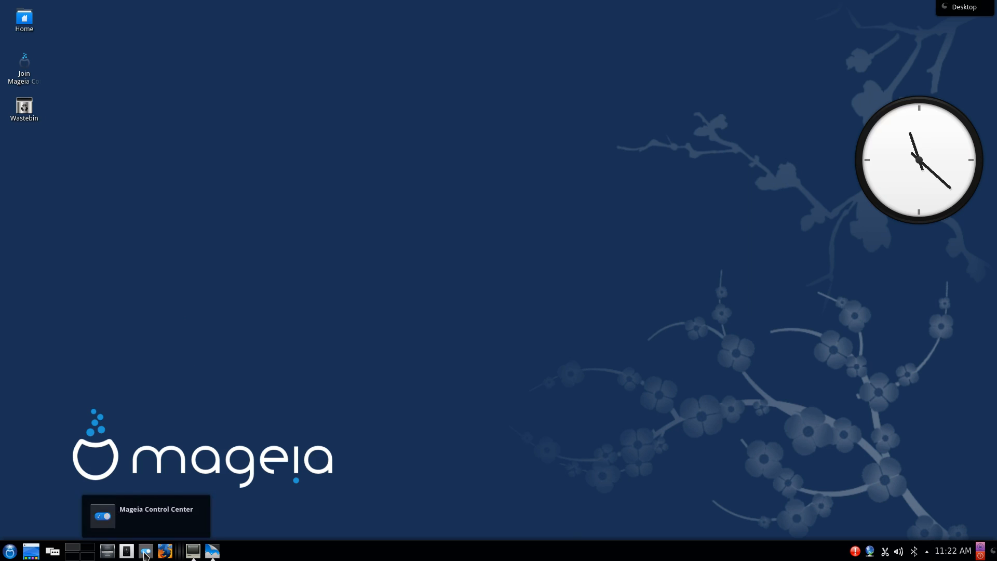
left_click(146, 550)
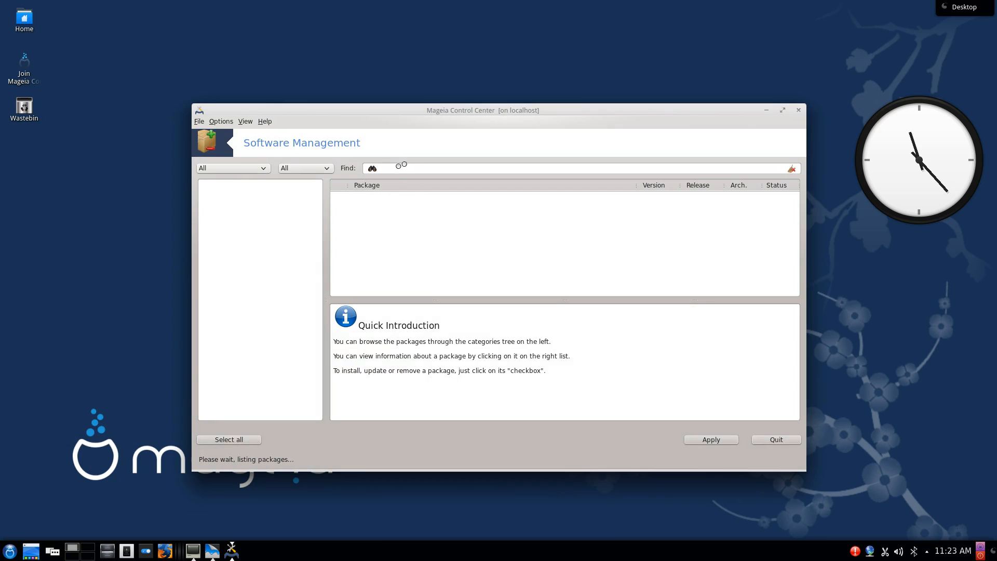
type("wa")
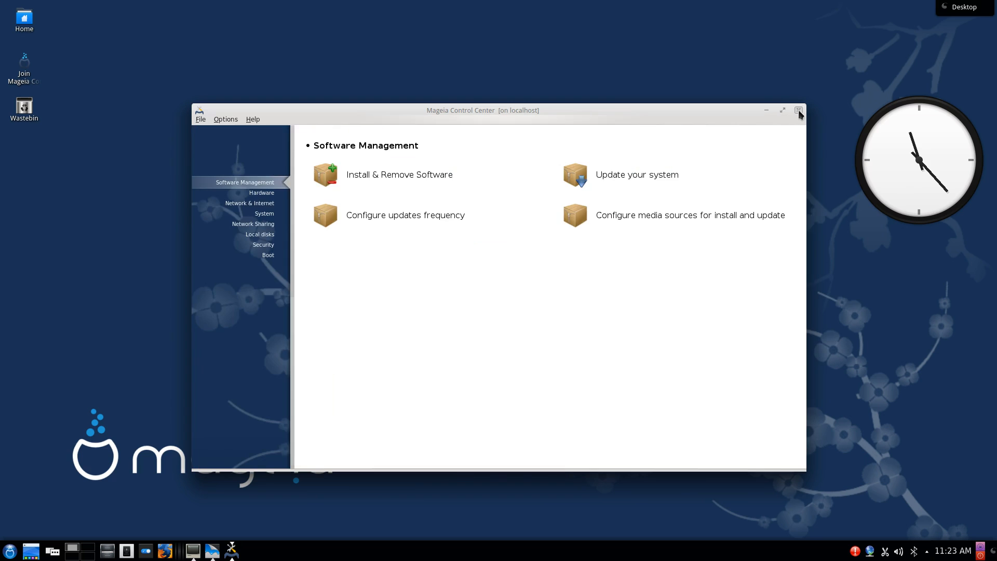
left_click(799, 110)
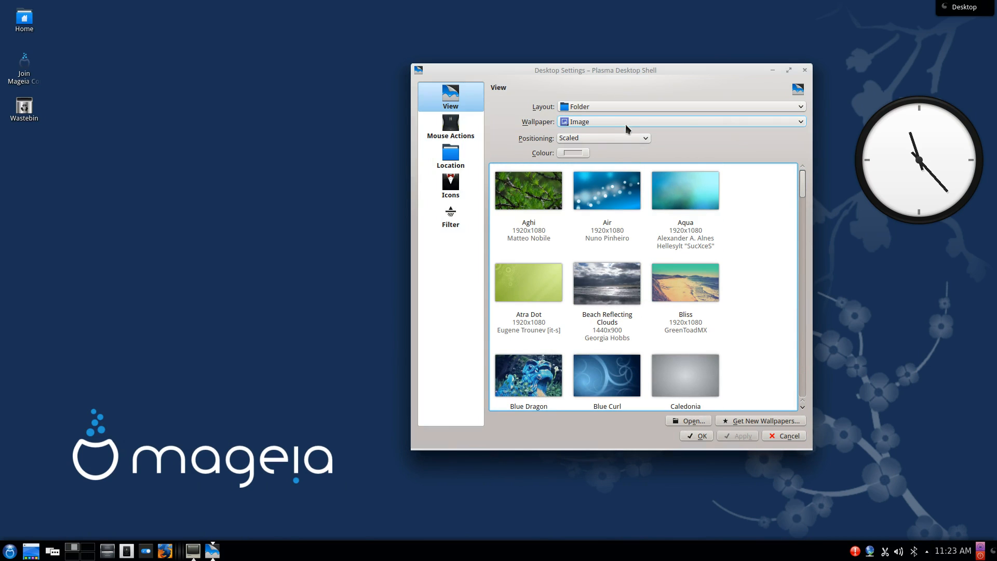
- Set the wallpaper type to Slideshow using System wallpapers and confirm
left_click(680, 121)
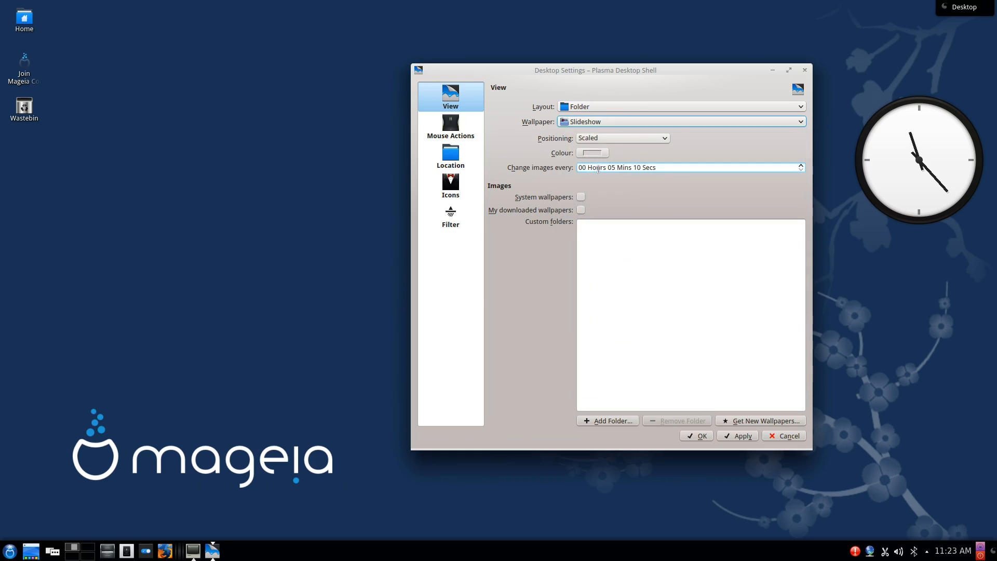
left_click(580, 197)
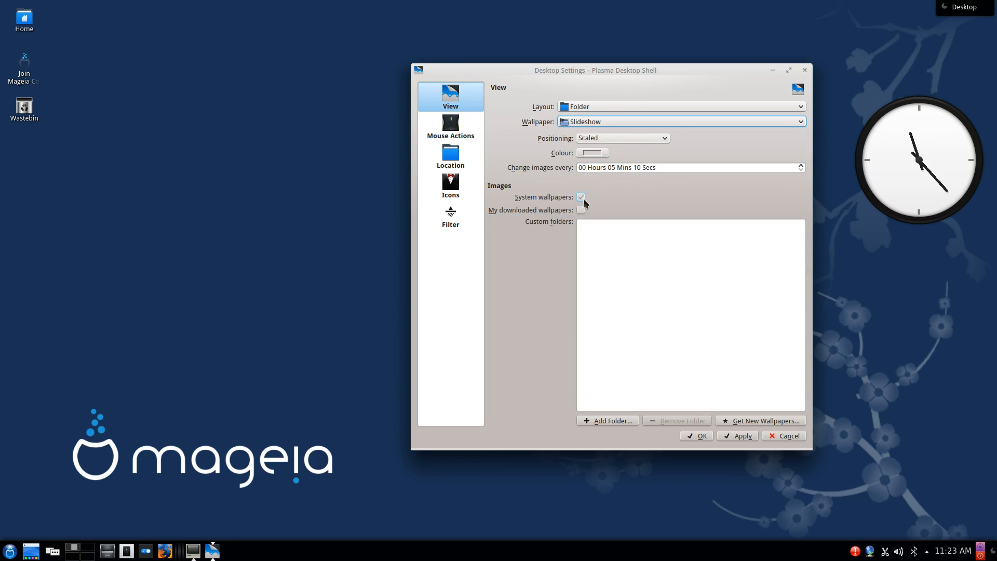
left_click(580, 196)
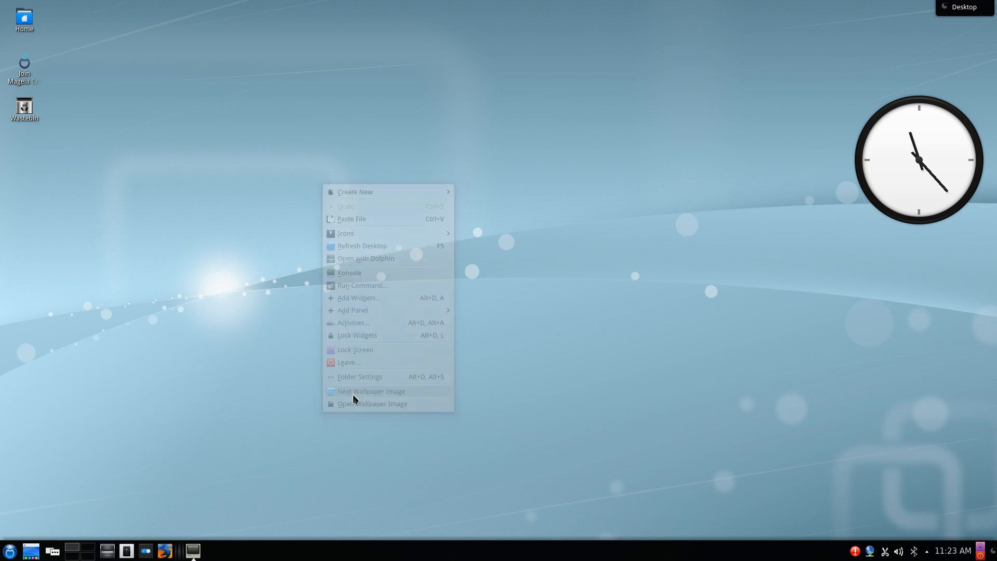
- Use Next Wallpaper Image repeatedly until a black background with light streaks shows
left_click(371, 391)
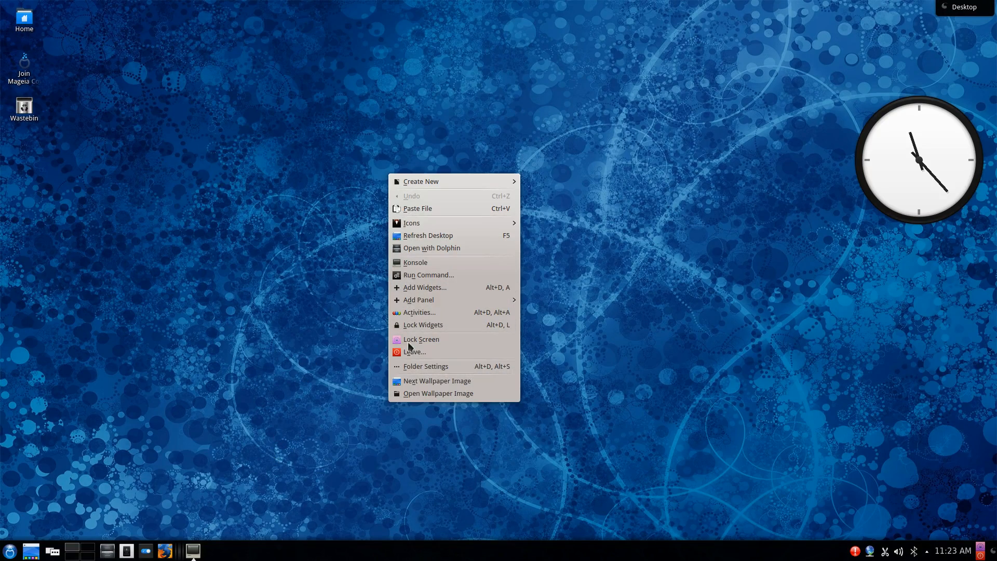
left_click(437, 380)
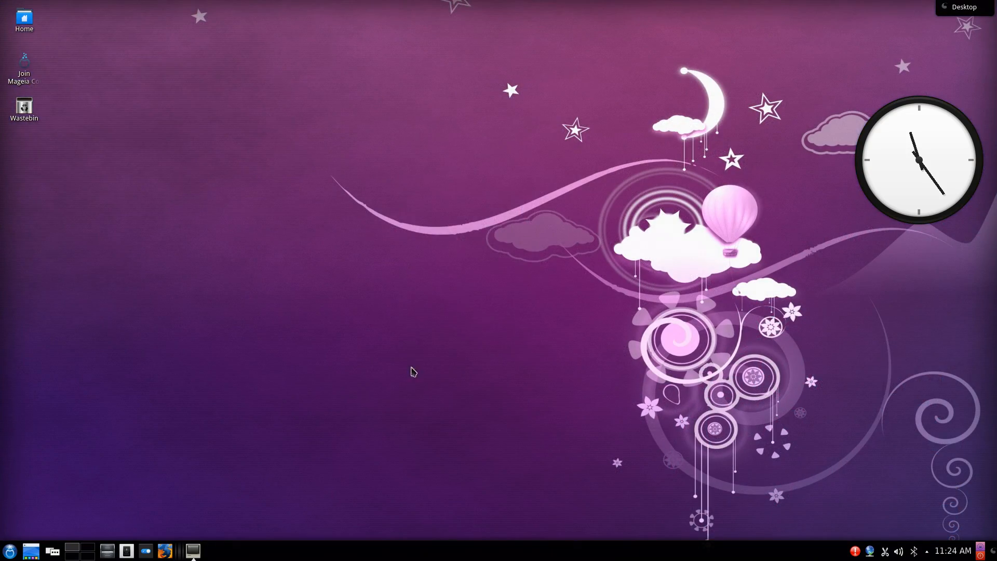
right_click(412, 372)
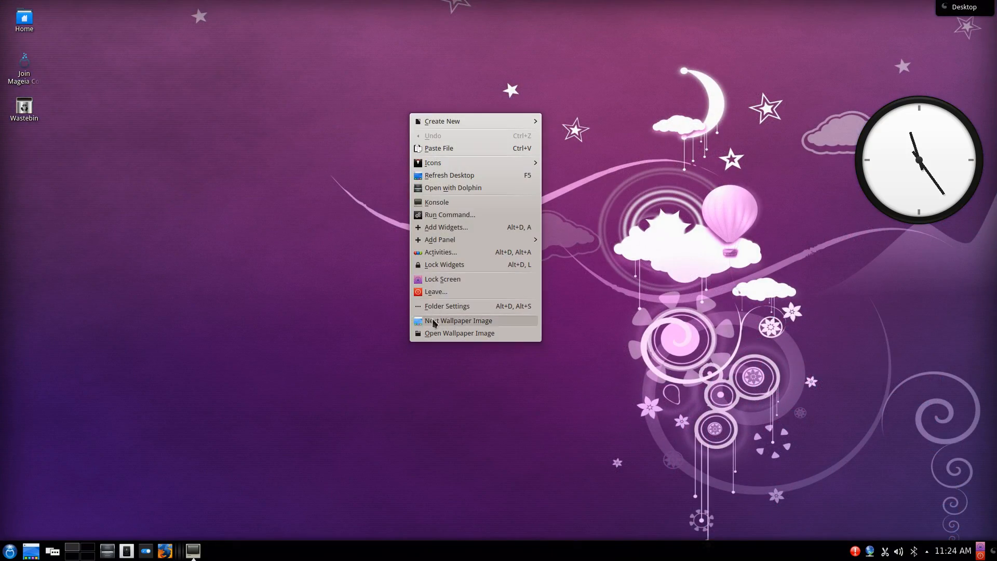
left_click(457, 320)
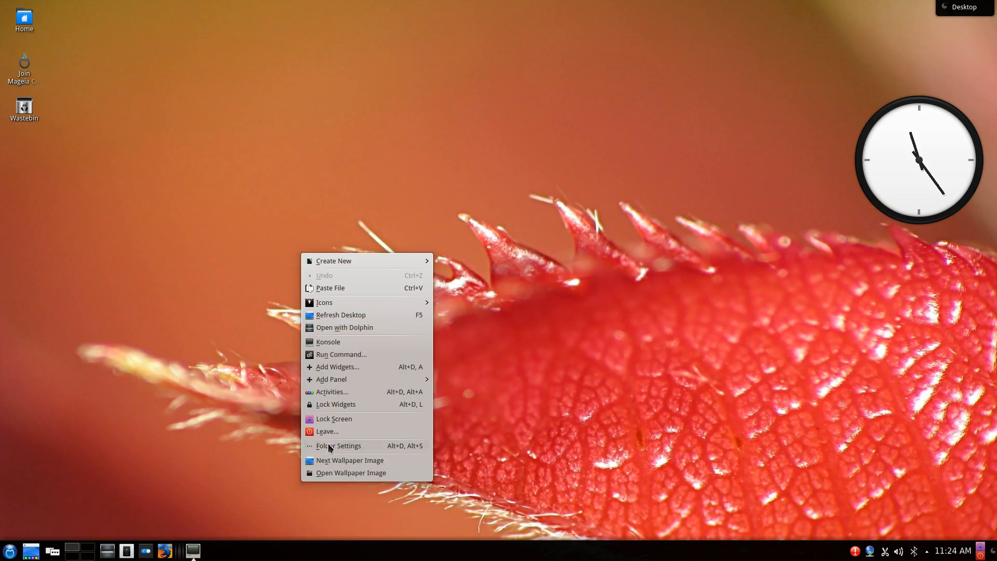
left_click(350, 460)
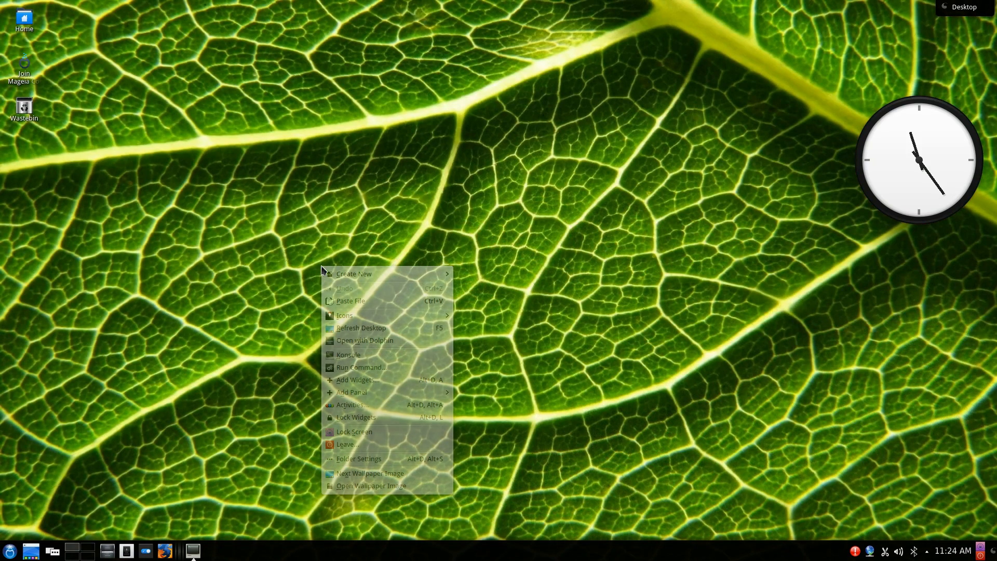
left_click(370, 474)
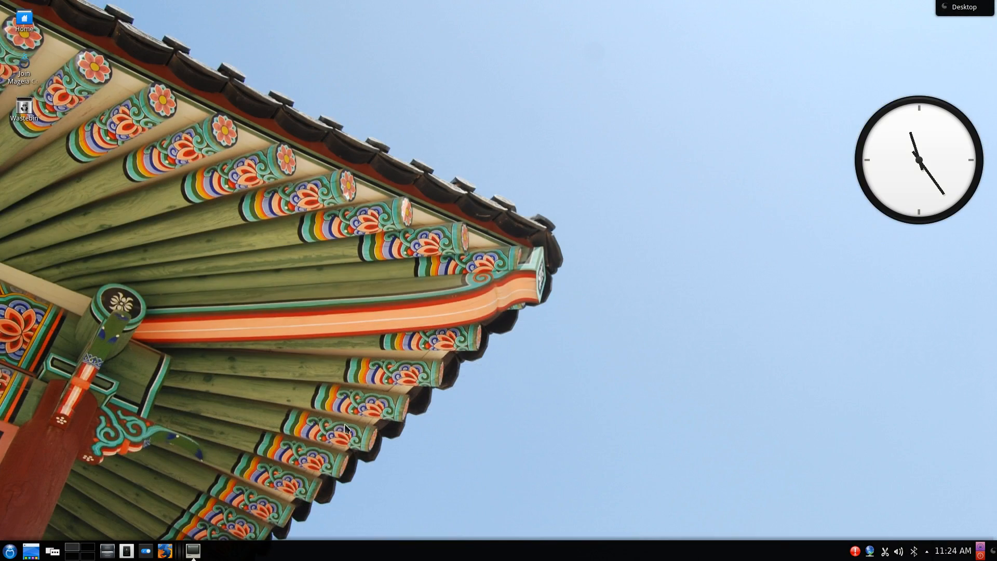
right_click(346, 431)
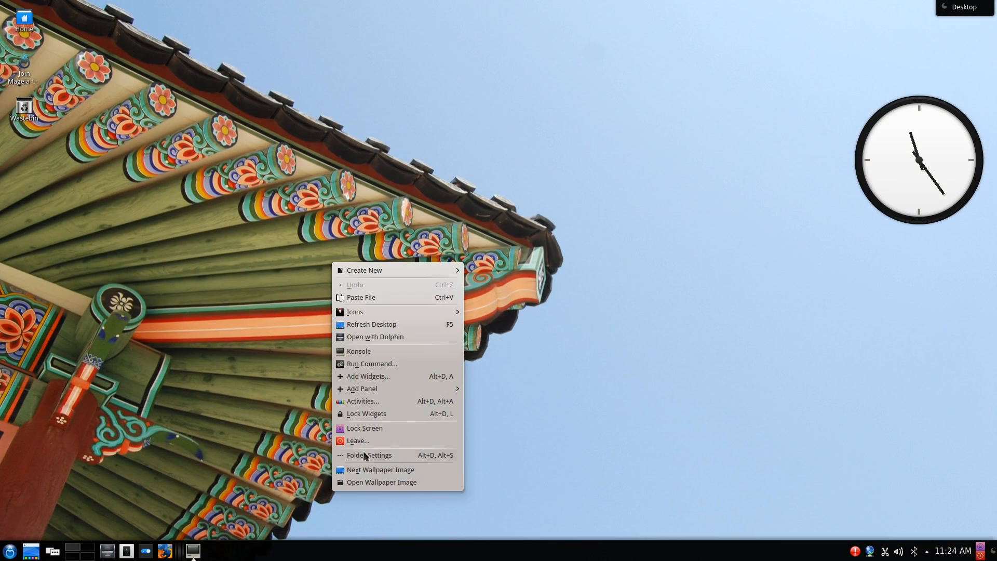
left_click(380, 469)
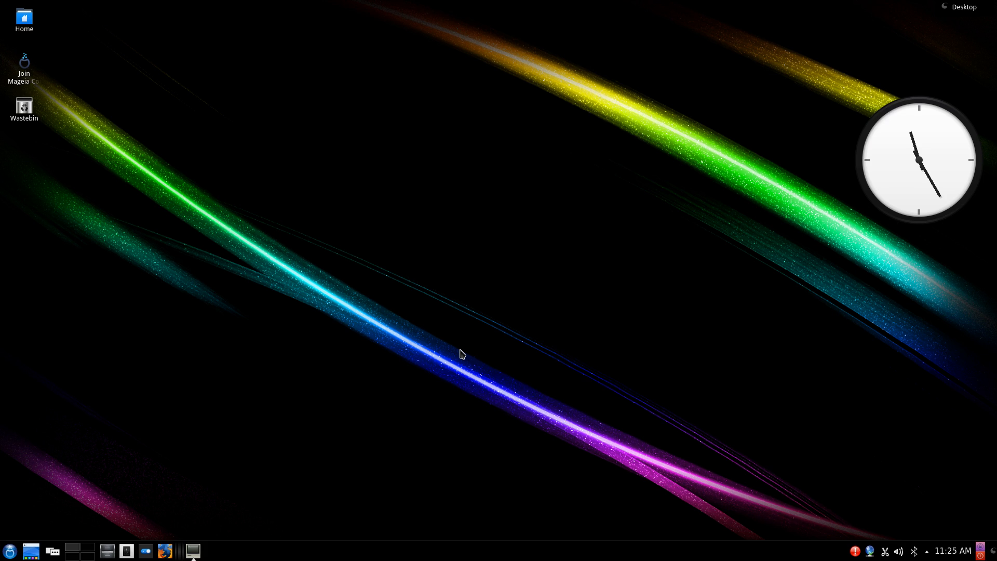
mouse_move(447, 363)
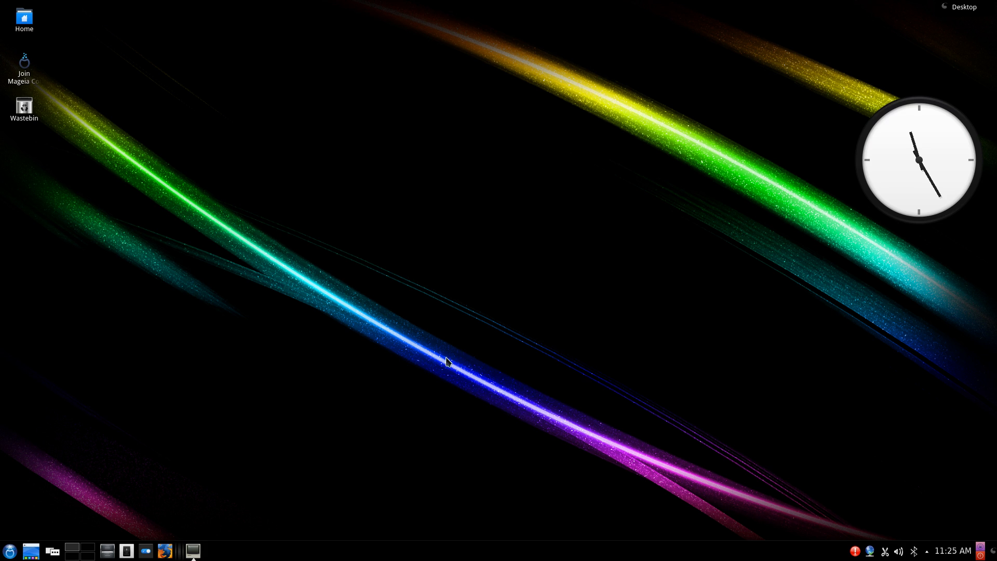
mouse_move(363, 405)
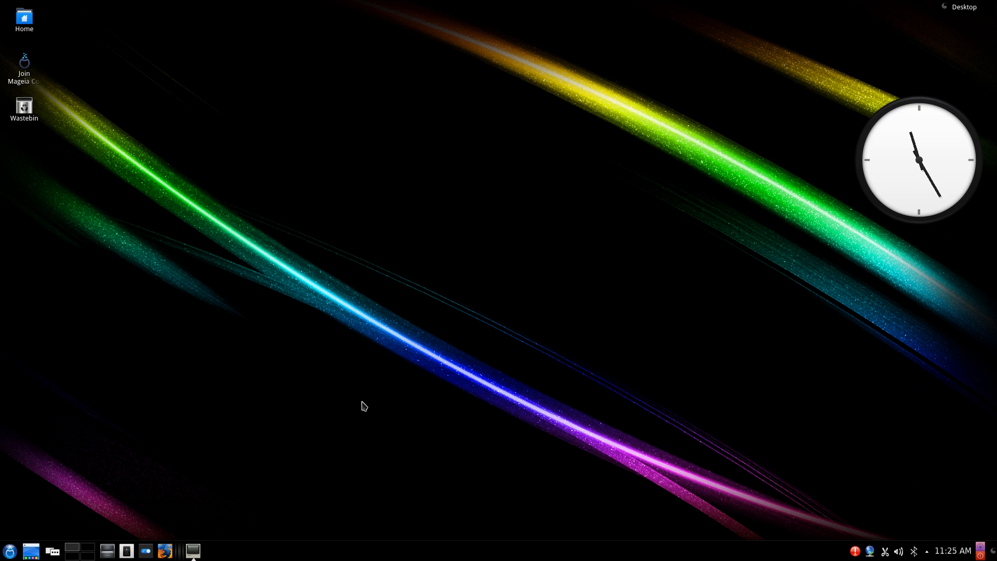